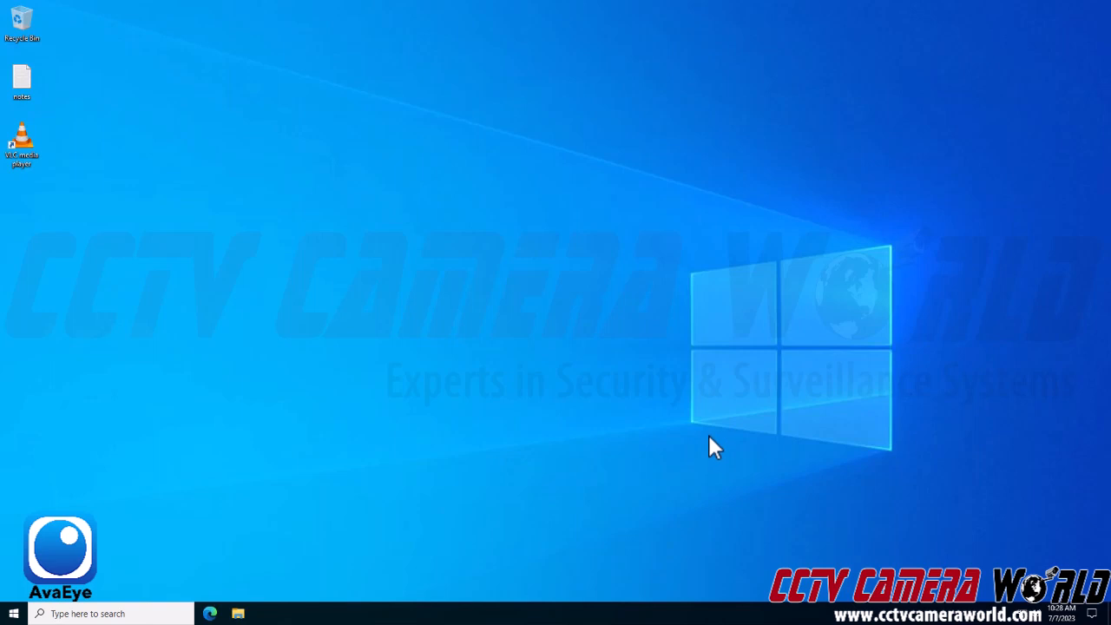
mouse_move(702, 464)
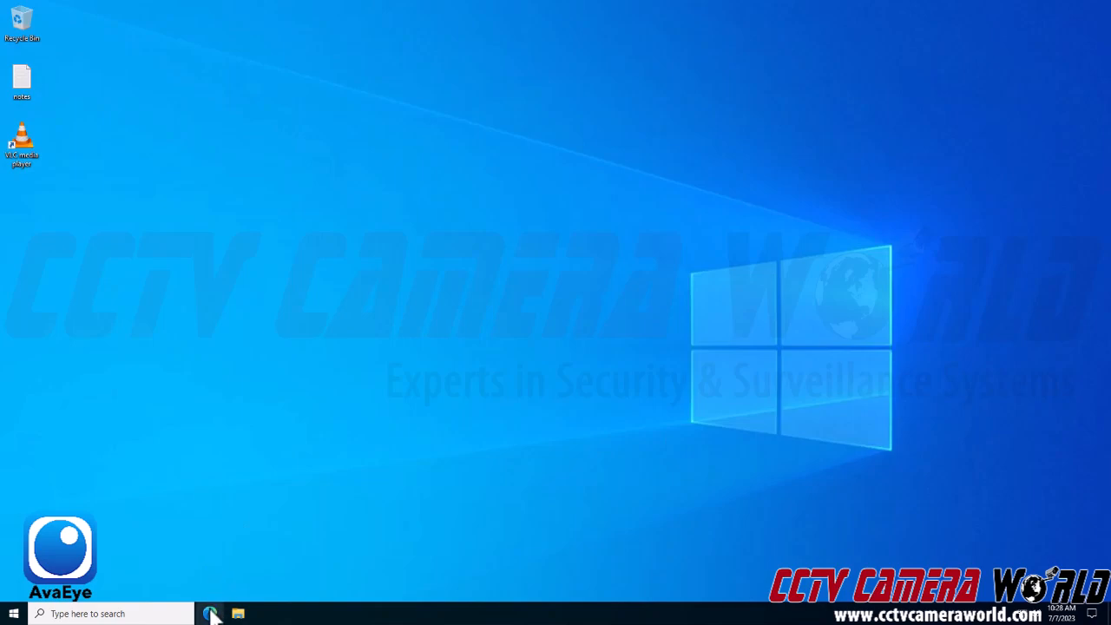
Browse to the camera at 192.168.1.109 and enter the admin credentials.
left_click(210, 613)
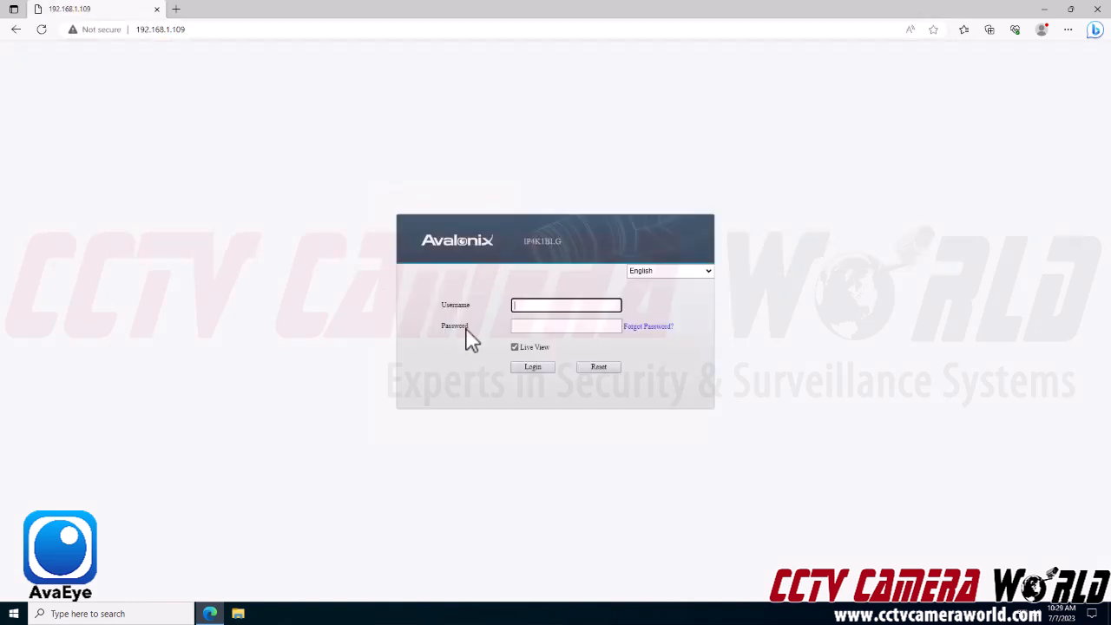
type("admin")
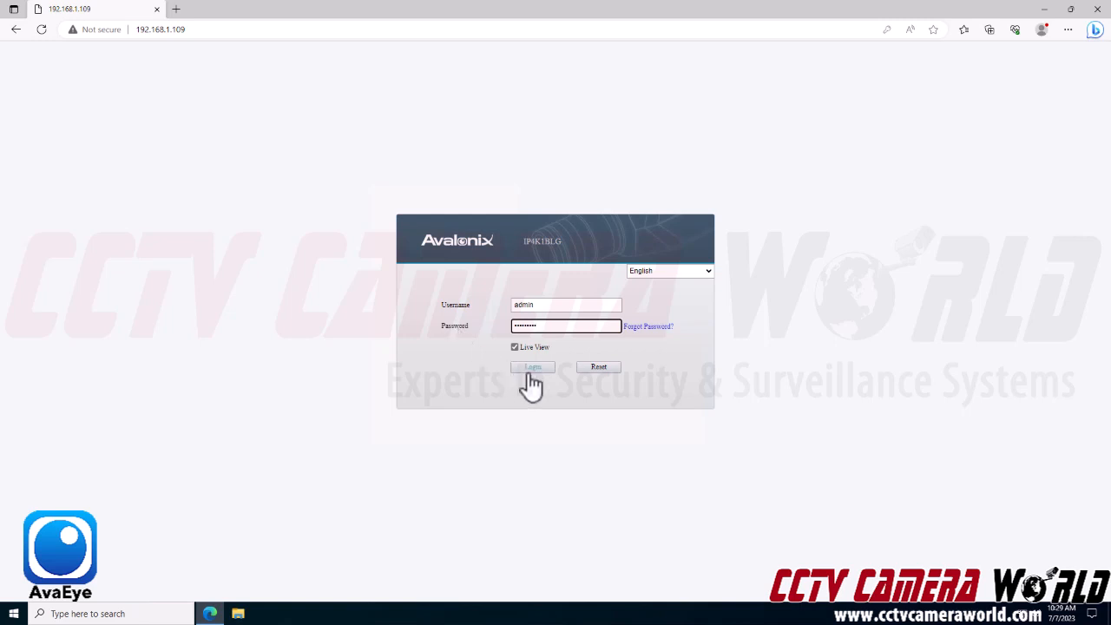
Log in and go to Setup, landing on the Video & Audio video settings.
left_click(531, 366)
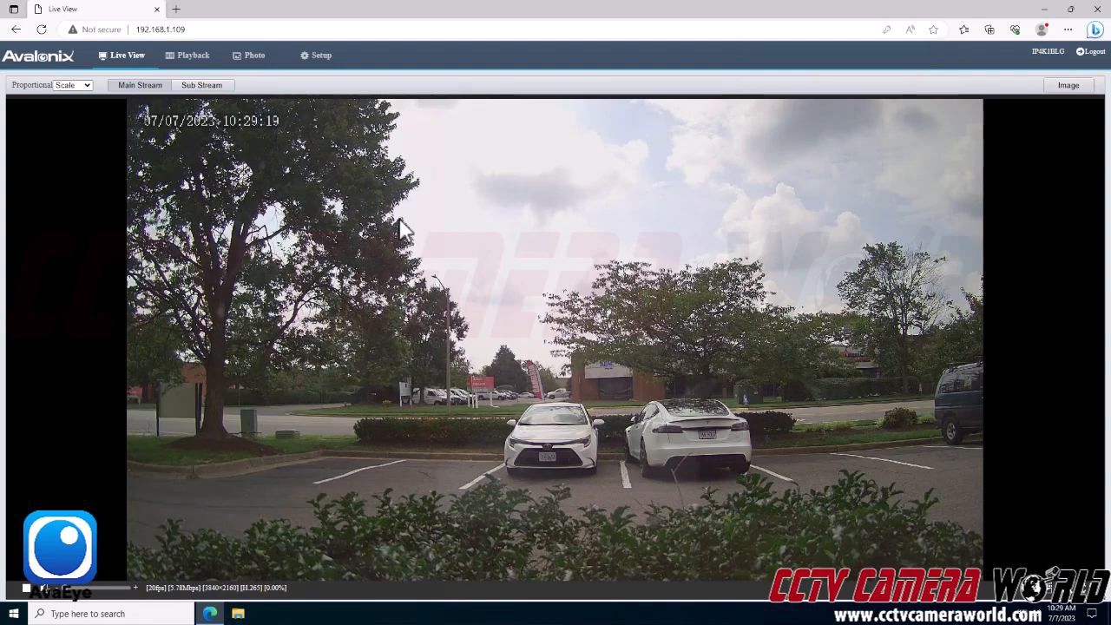
mouse_move(345, 99)
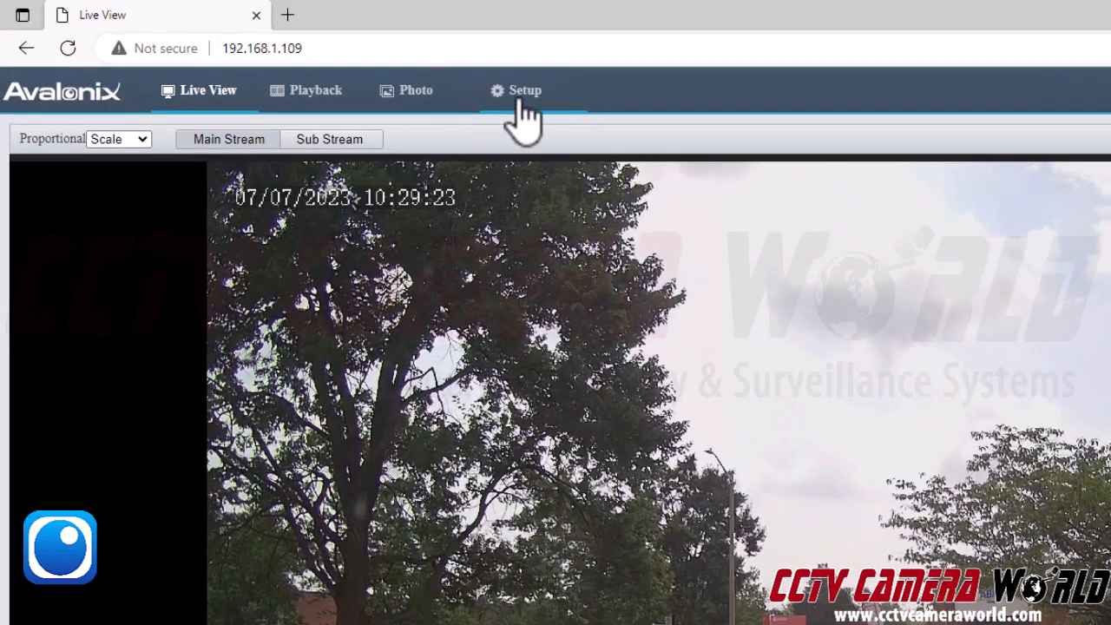
left_click(524, 90)
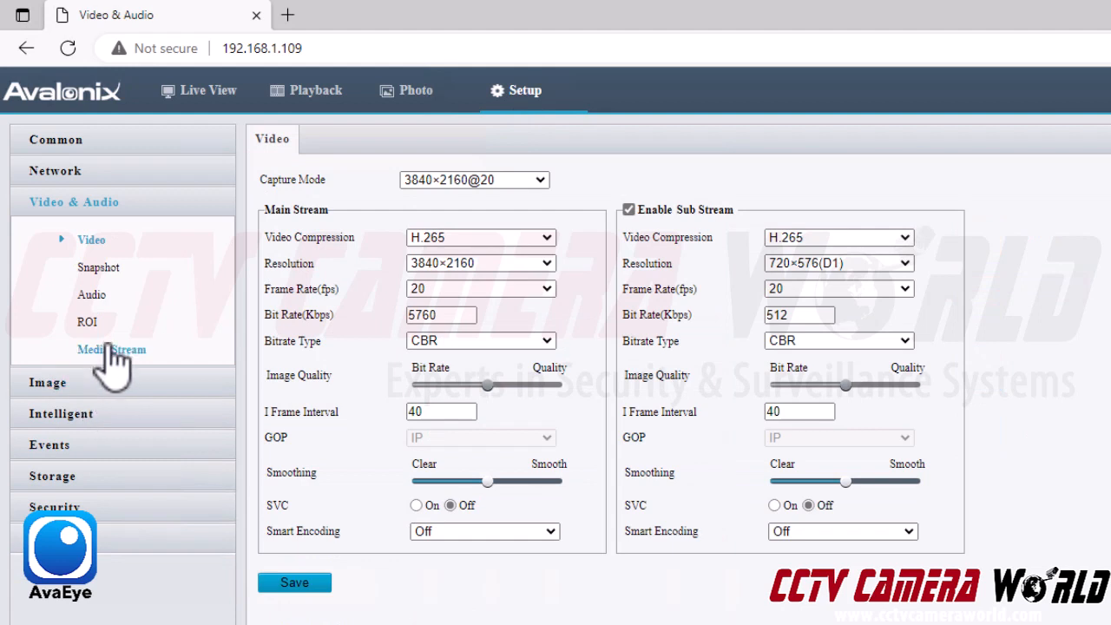
Show Media Stream's RTSP Multicast Address page and select the main stream address.
left_click(111, 349)
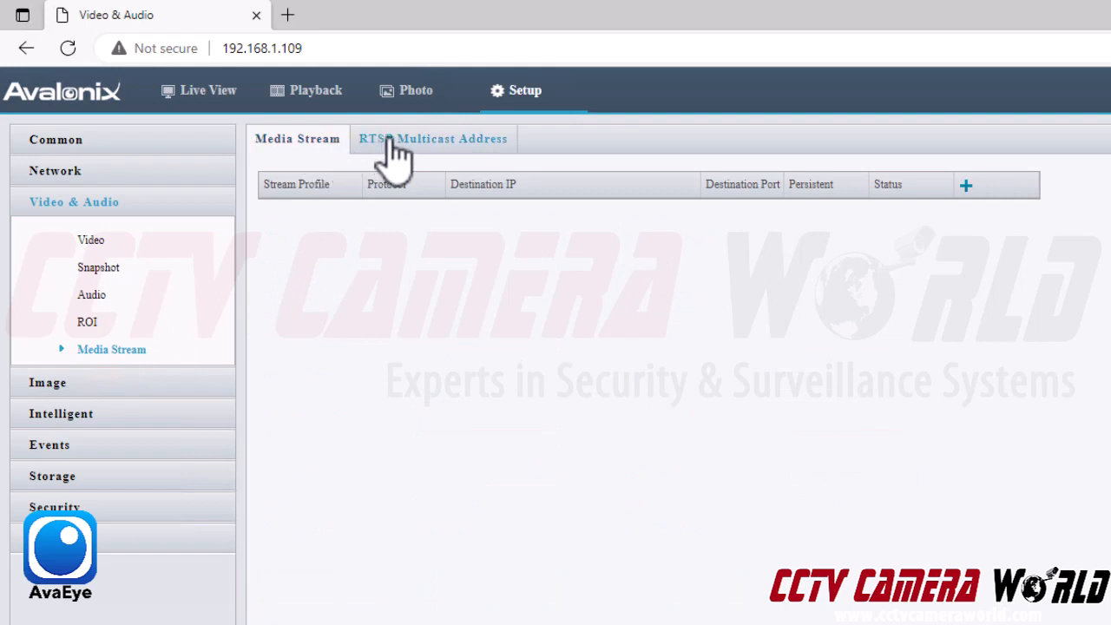
mouse_move(386, 169)
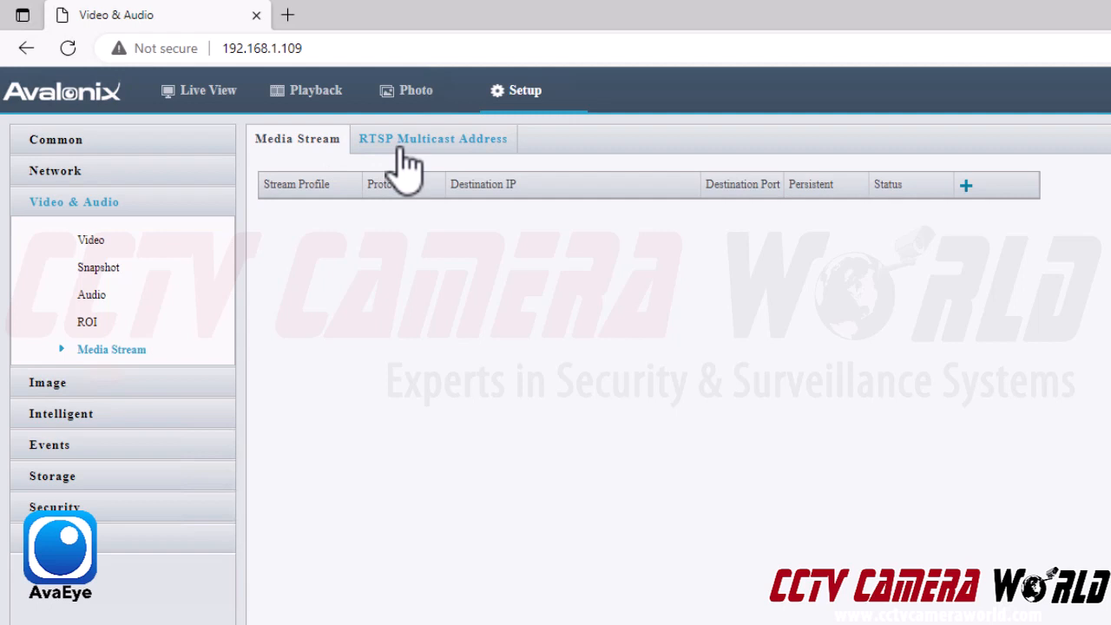
left_click(433, 139)
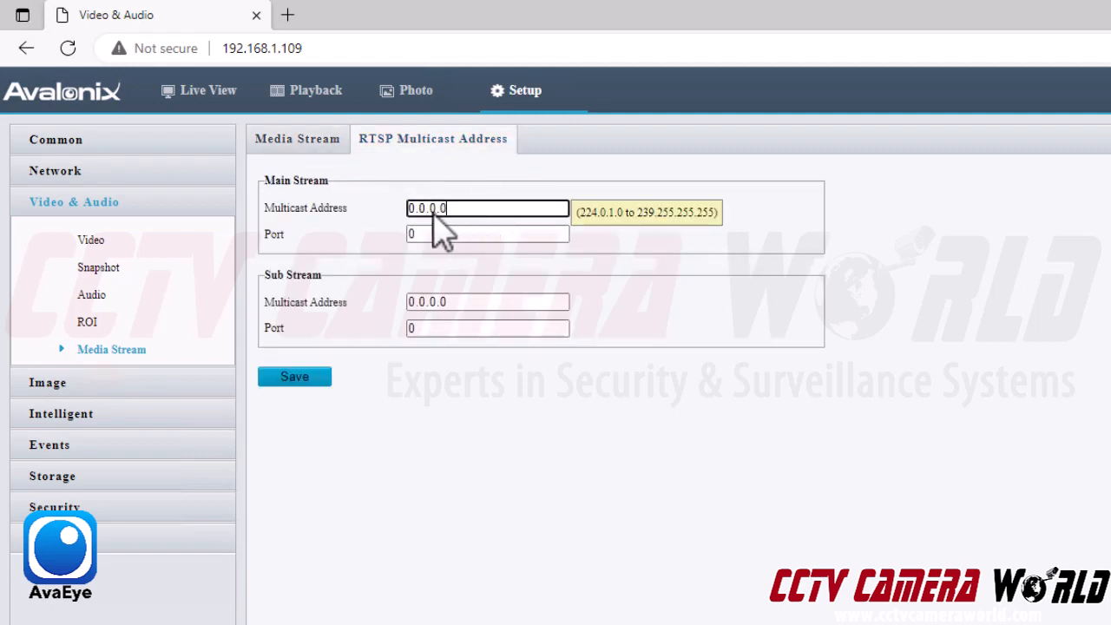
triple_click(486, 209)
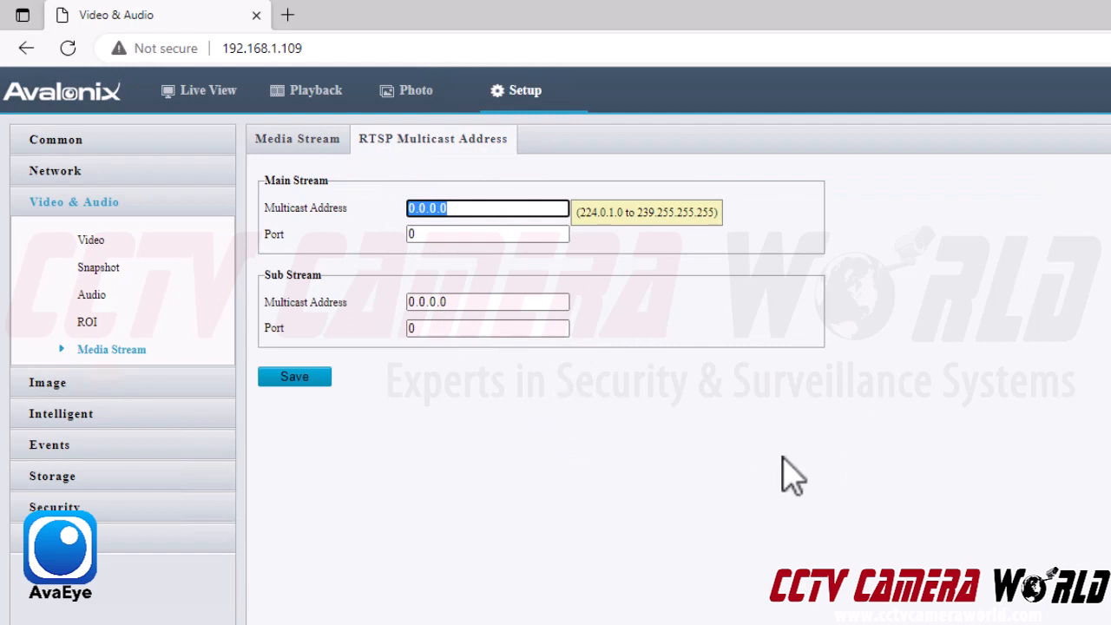
mouse_move(560, 230)
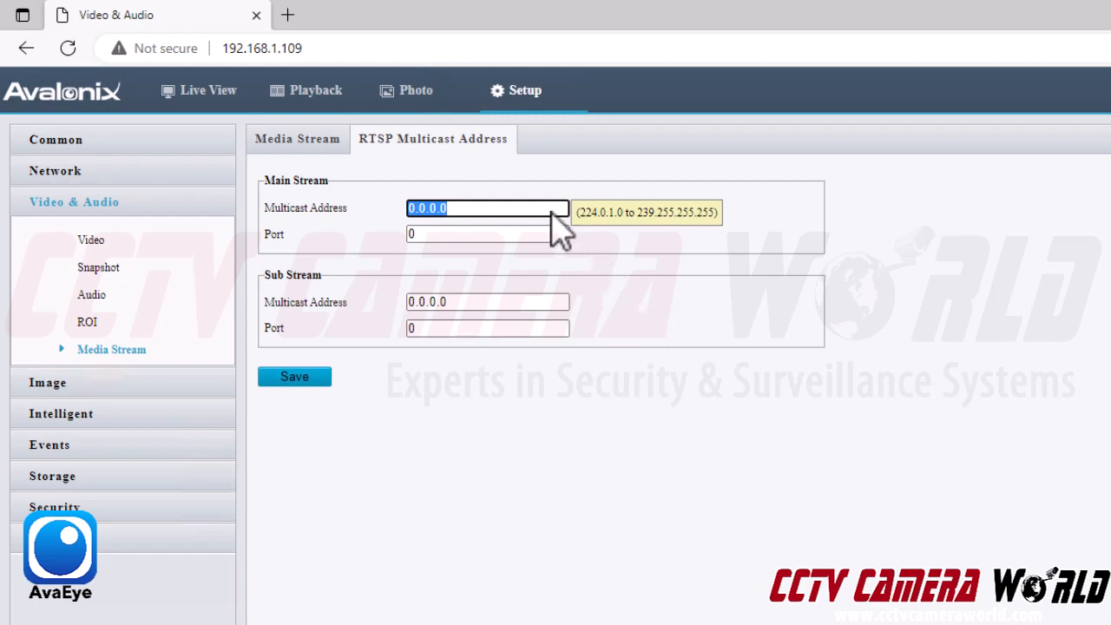
mouse_move(598, 230)
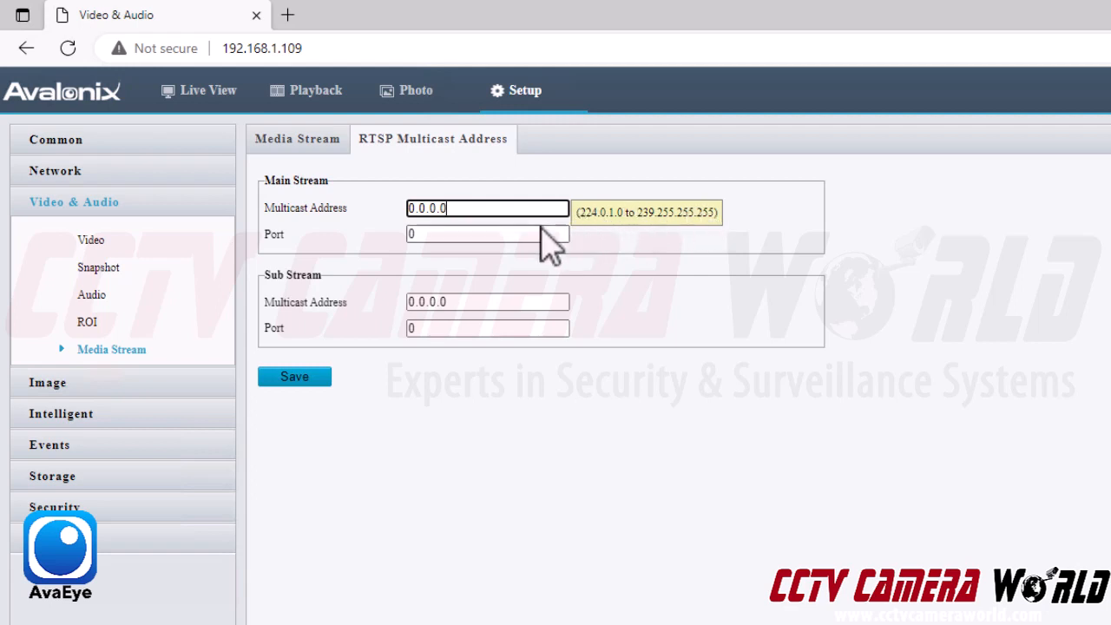
mouse_move(533, 238)
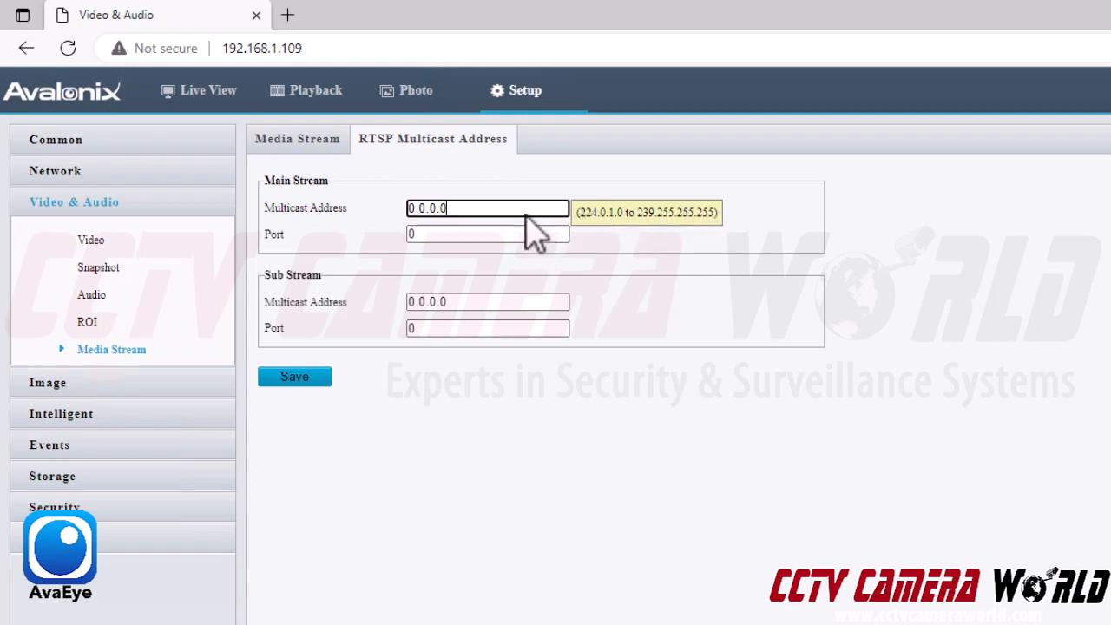
Set the main stream multicast address to 239.50.50.50 with port 270.
triple_click(486, 207)
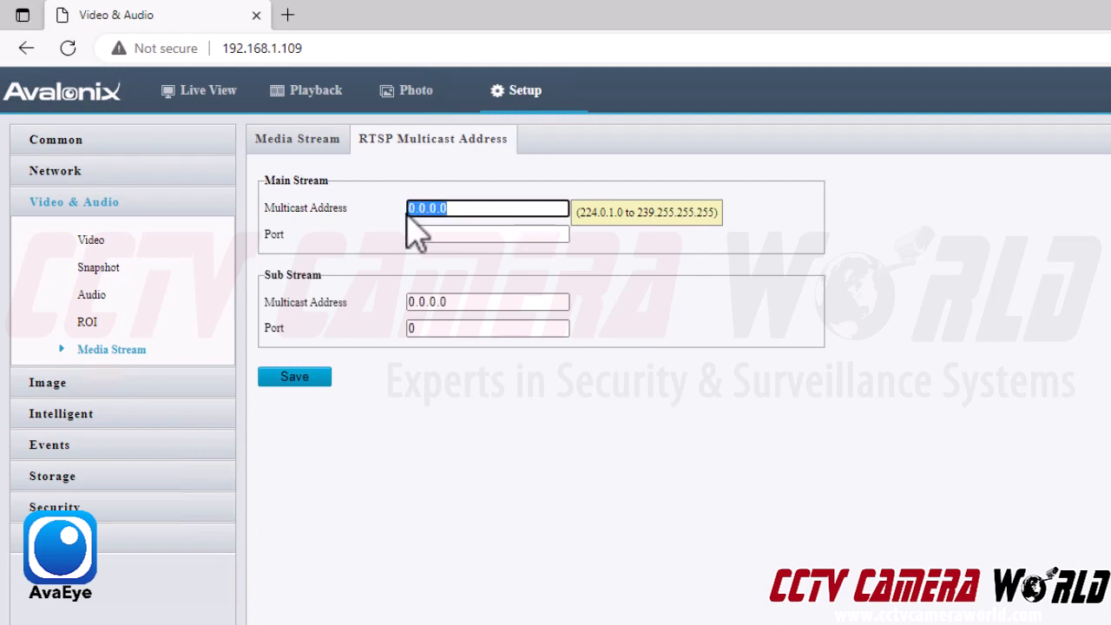
type("239")
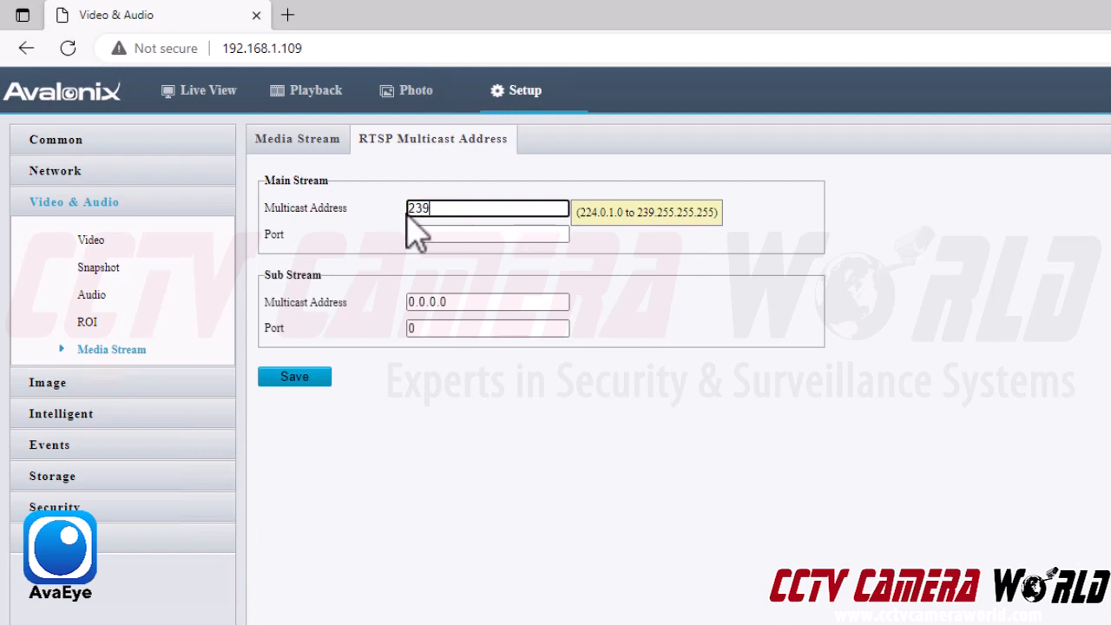
type(".50.50.50")
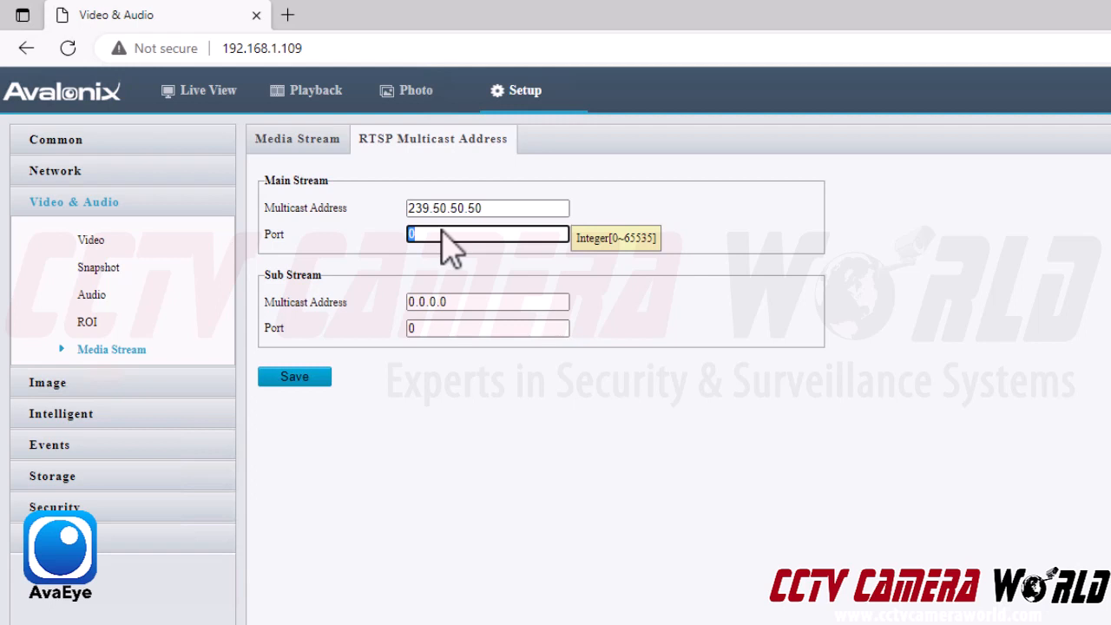
type("27")
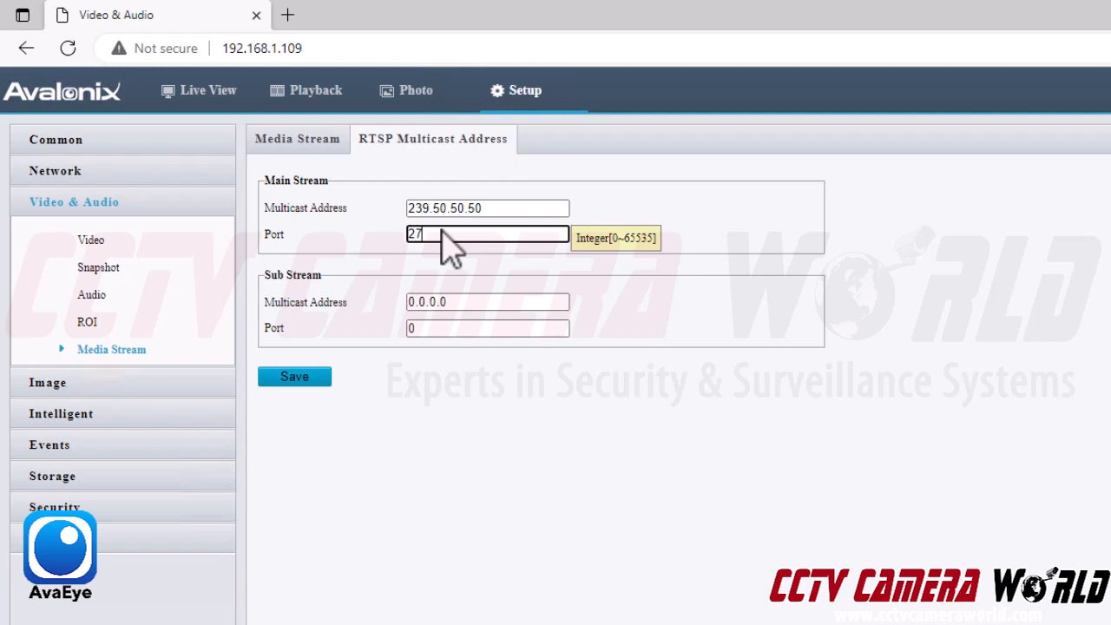
left_click(486, 302)
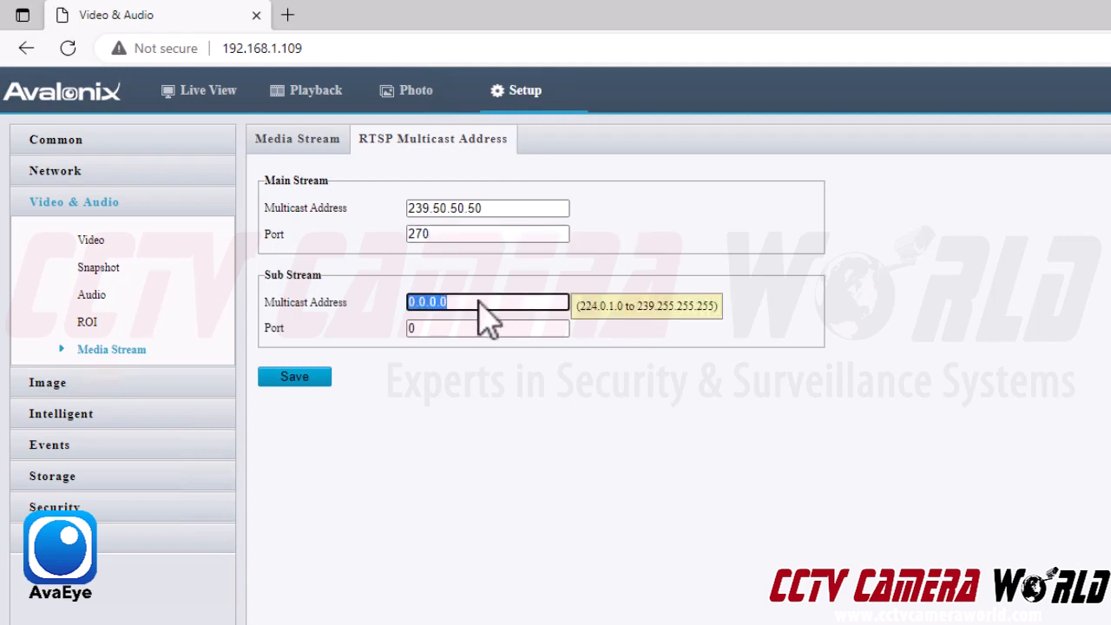
Set the sub stream multicast address to 239.50.50.50 with port 271 and recheck both streams.
type("239.5")
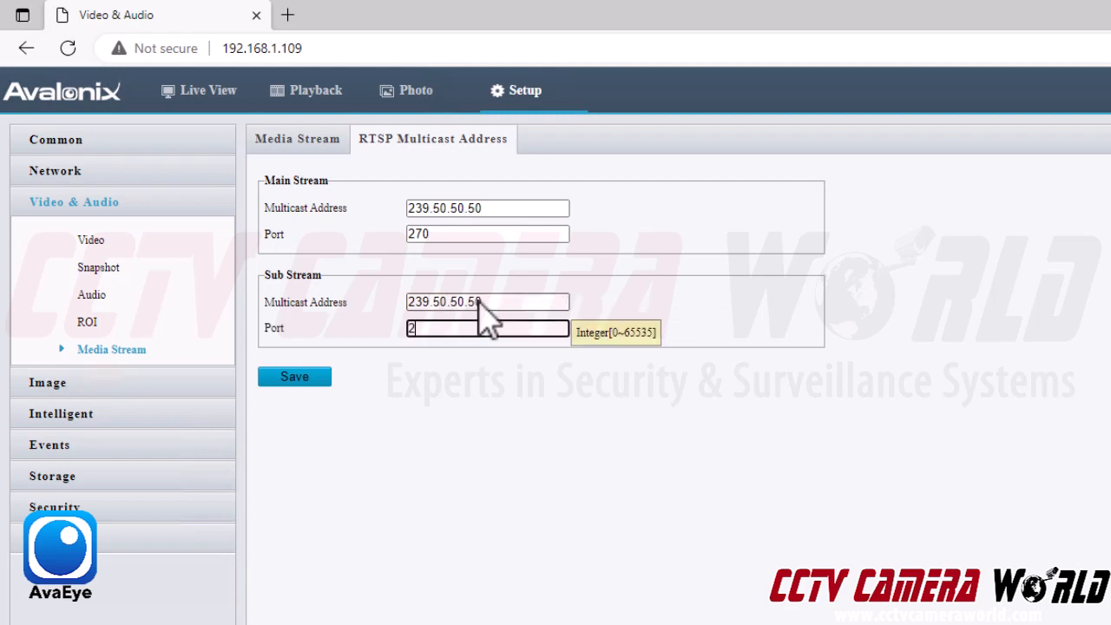
type("71")
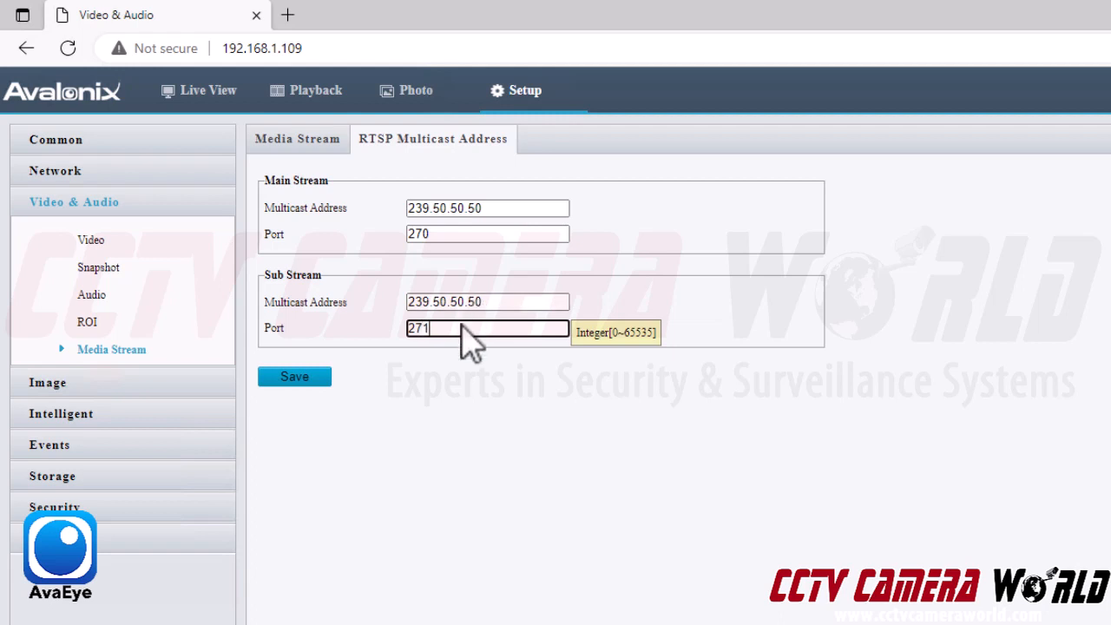
left_click(486, 233)
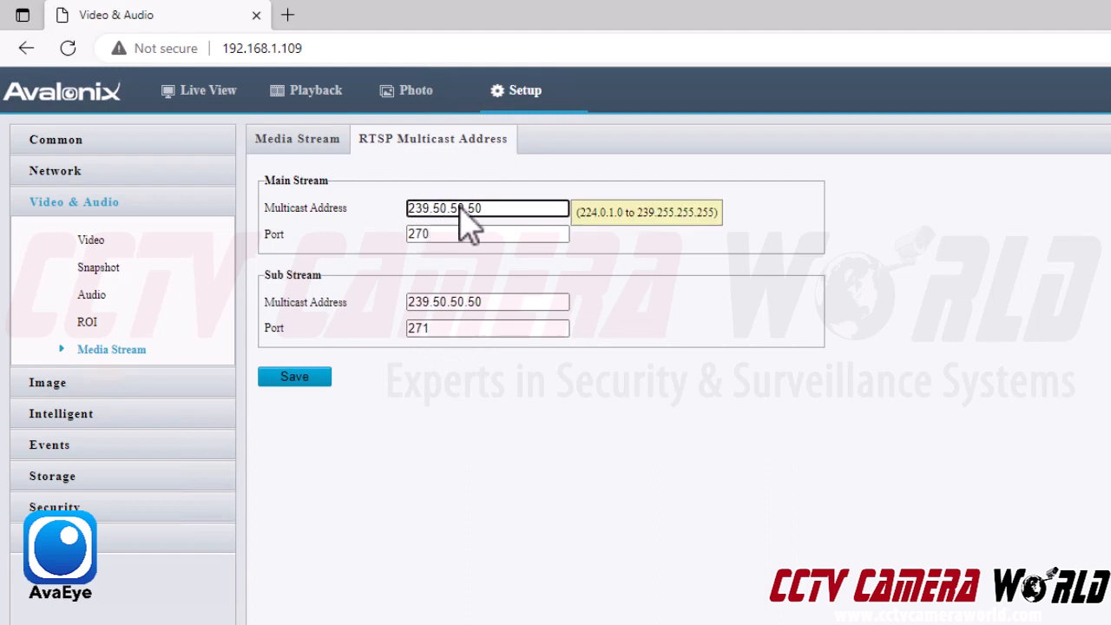
mouse_move(716, 239)
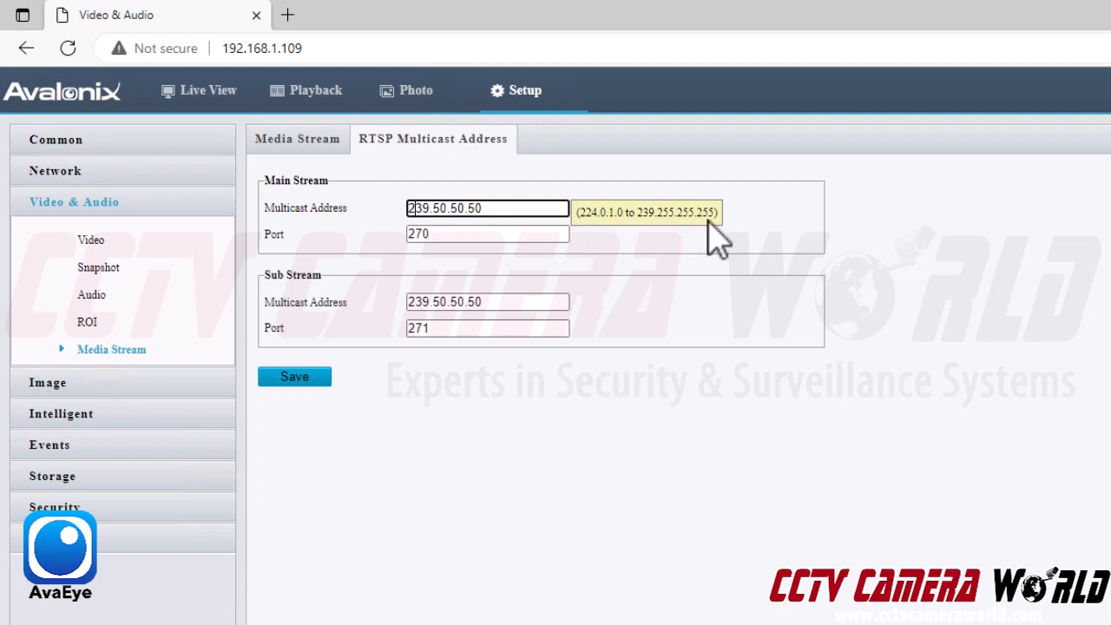
left_click(487, 302)
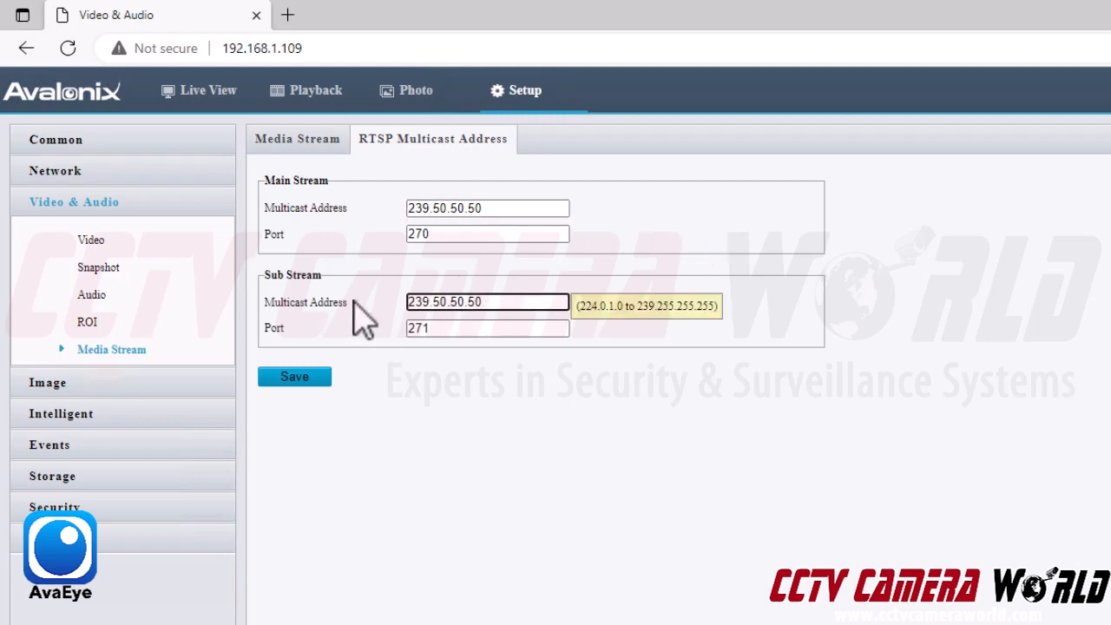
mouse_move(362, 326)
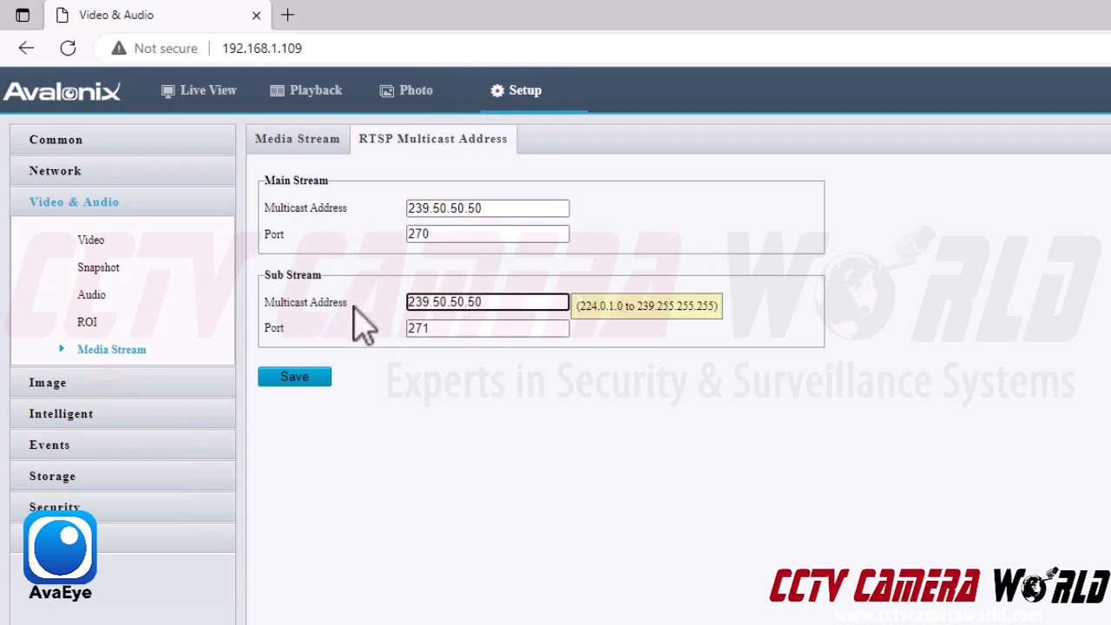
left_click(486, 233)
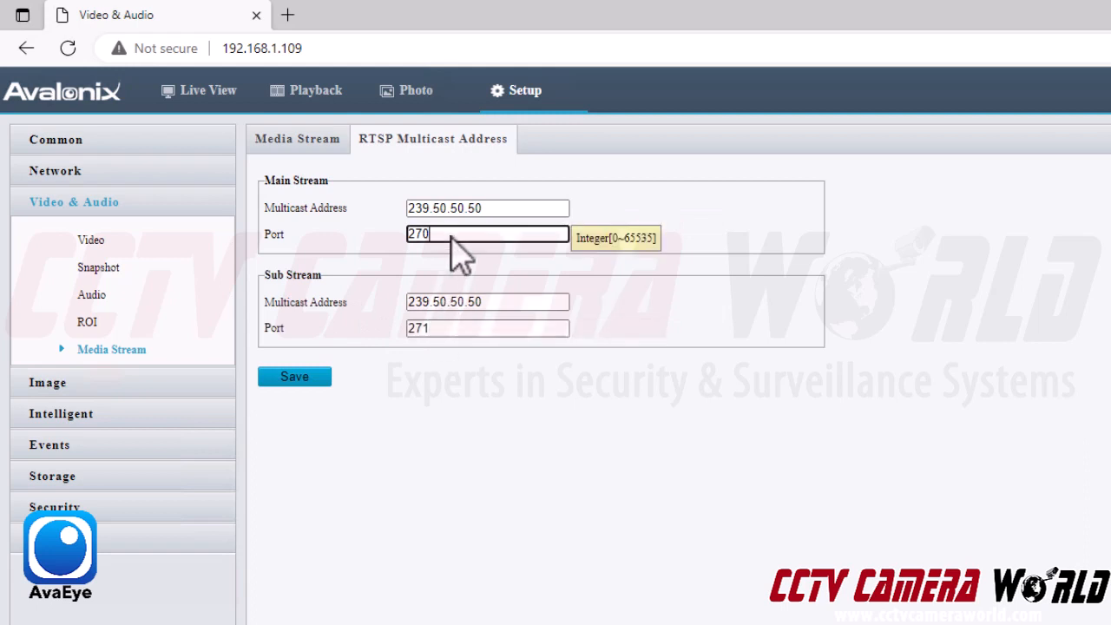
left_click(486, 328)
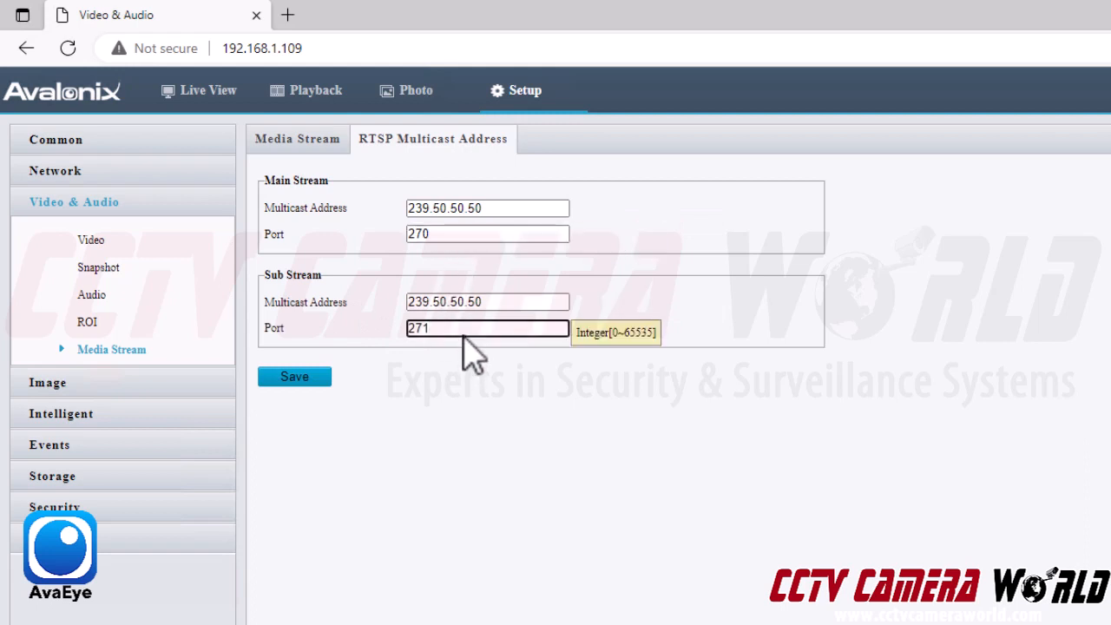
mouse_move(347, 390)
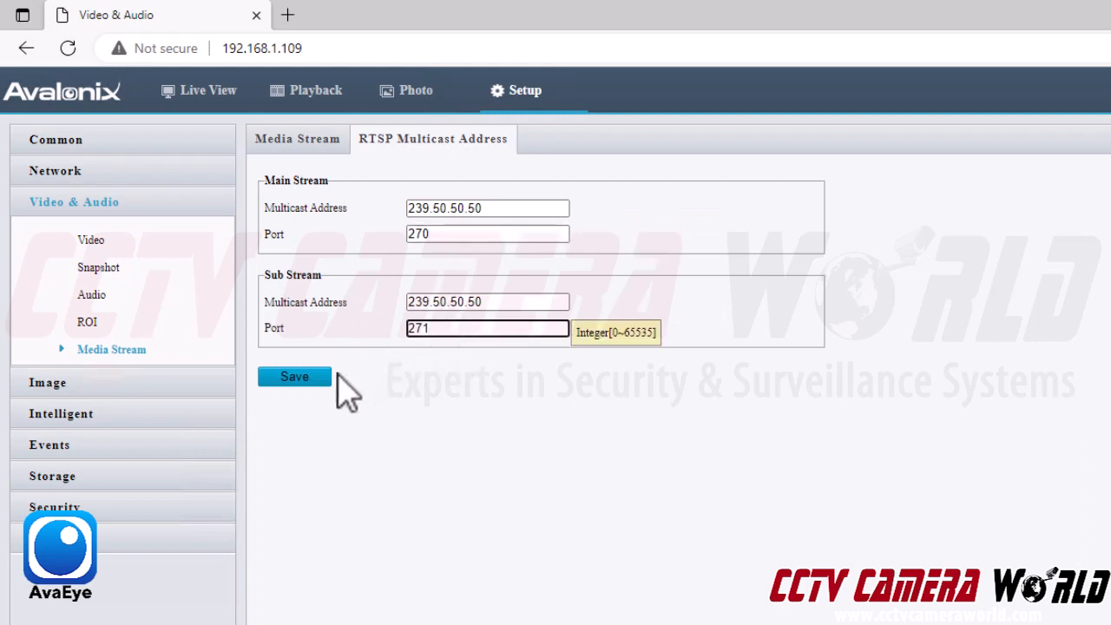
Save the multicast settings: 239.50.50.50 with ports 270 and 271.
left_click(294, 376)
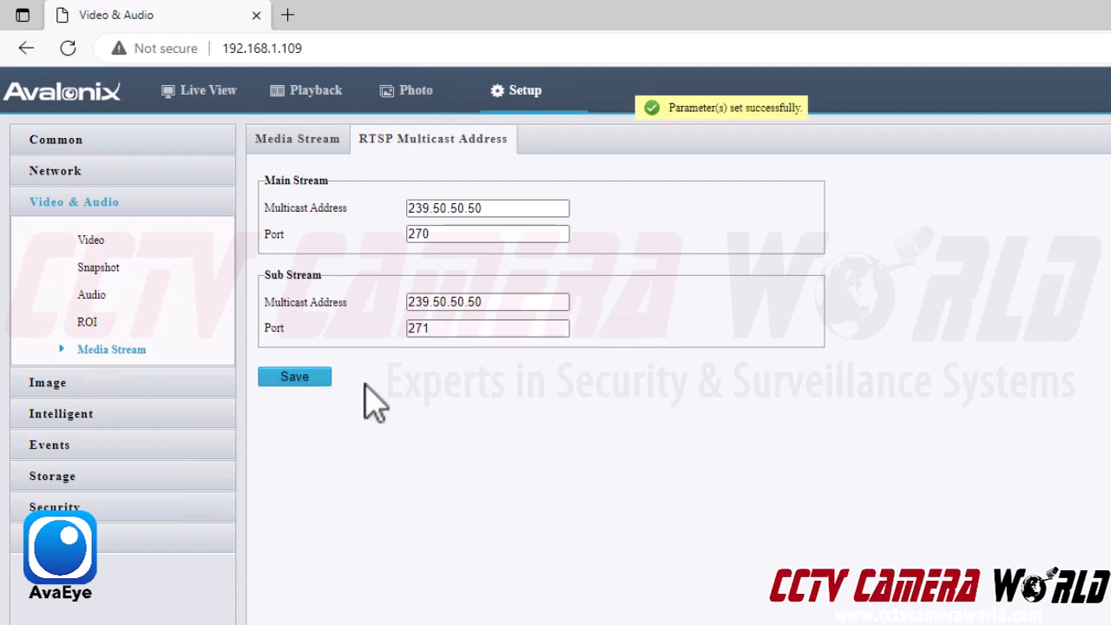
mouse_move(694, 449)
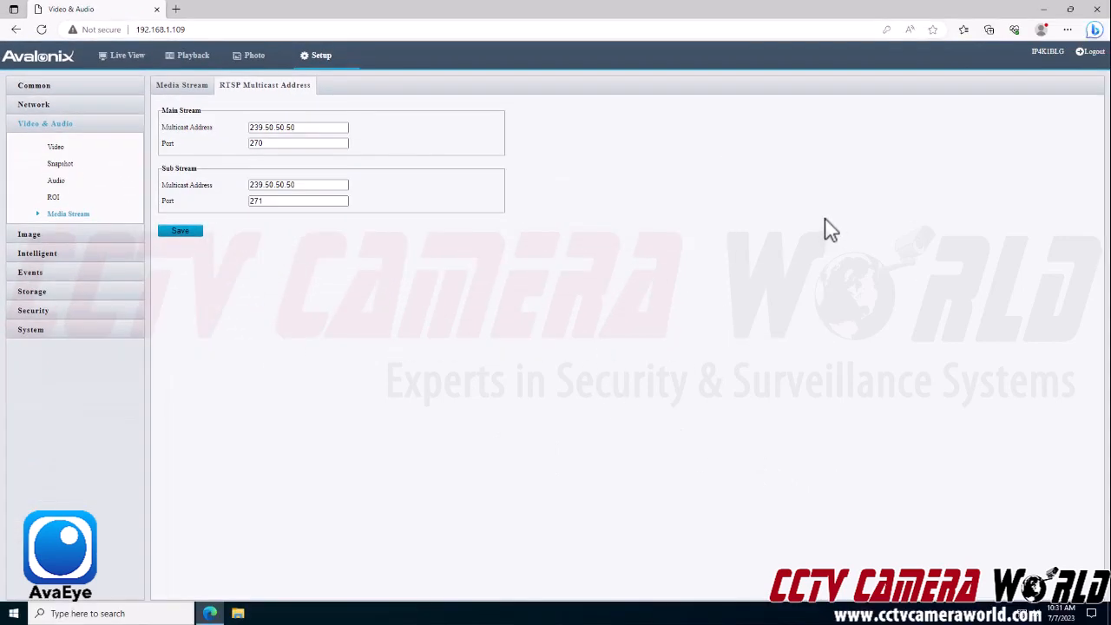
mouse_move(833, 243)
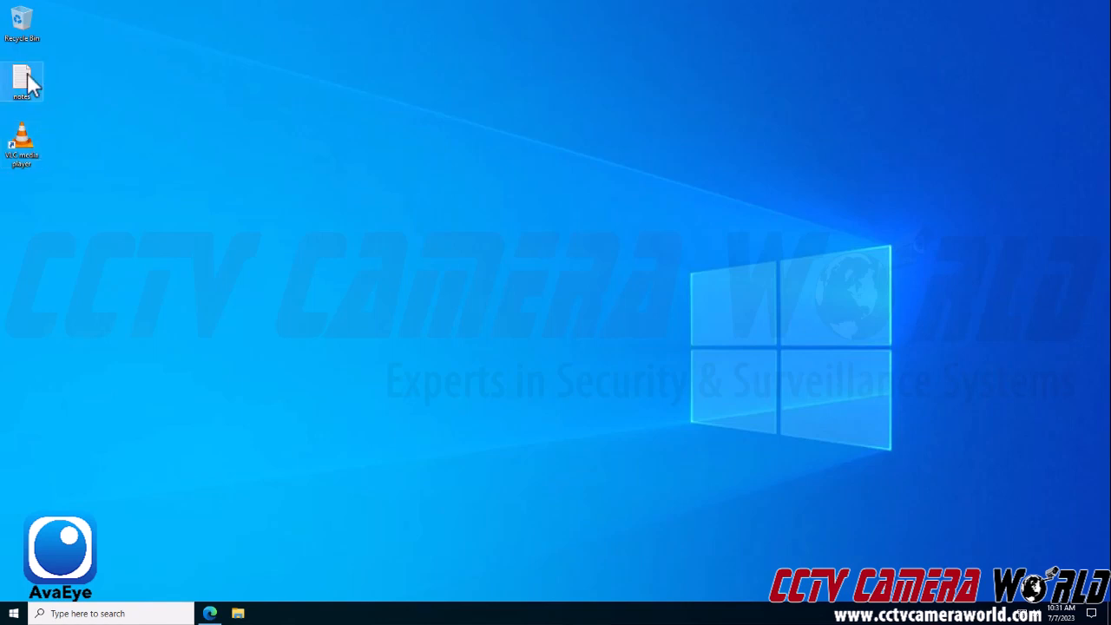
Open the AvaEye multicast notes file and select the camera's RTSP multicast URL line.
double_click(21, 81)
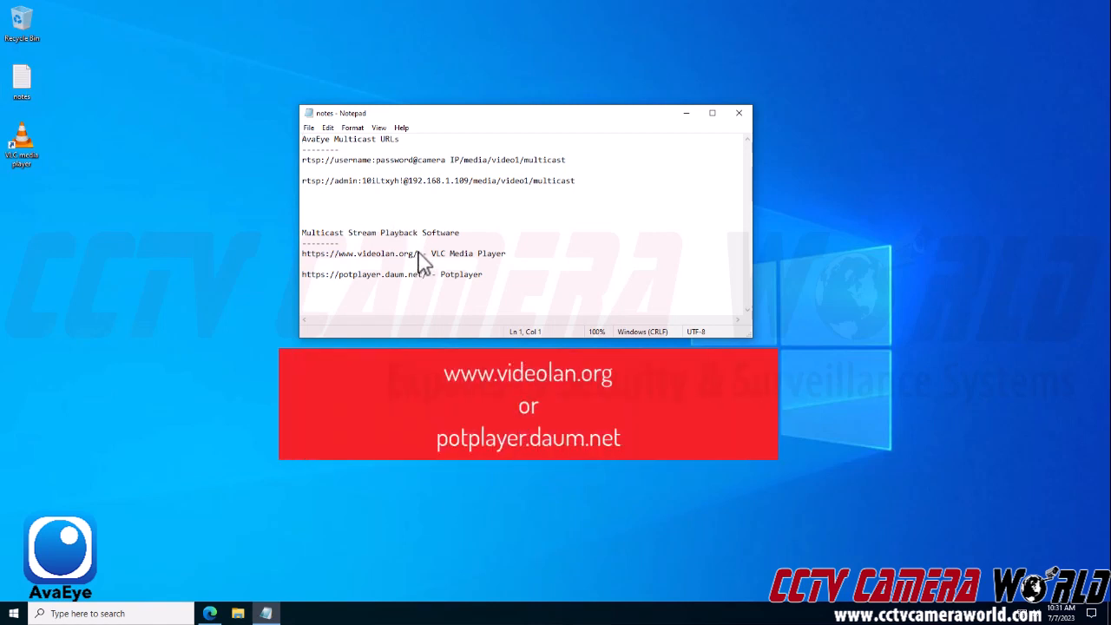
double_click(358, 252)
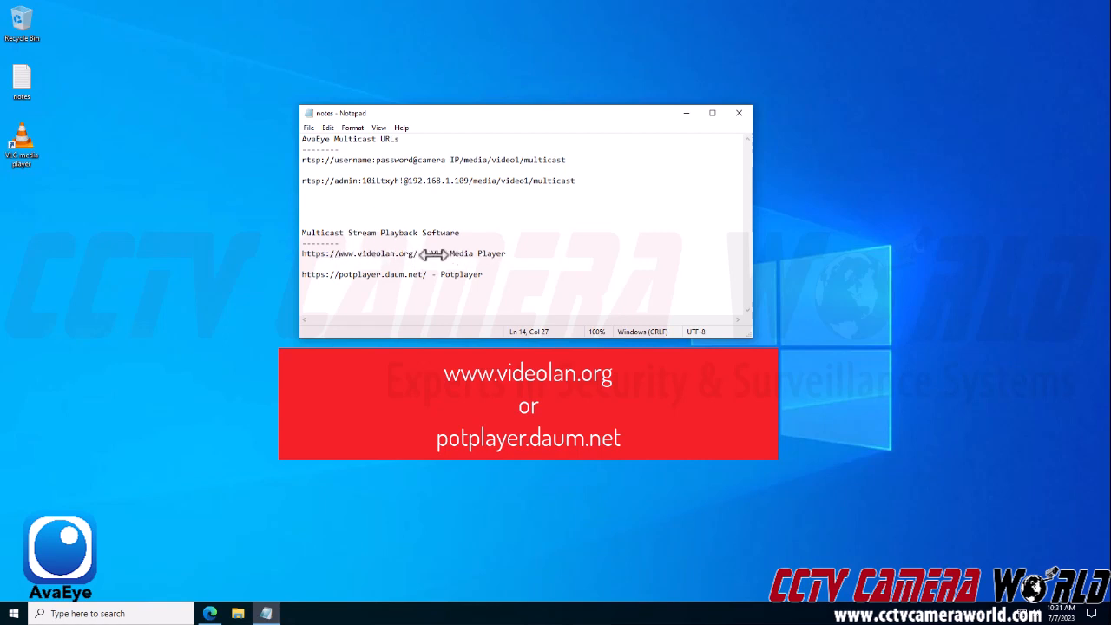
mouse_move(393, 269)
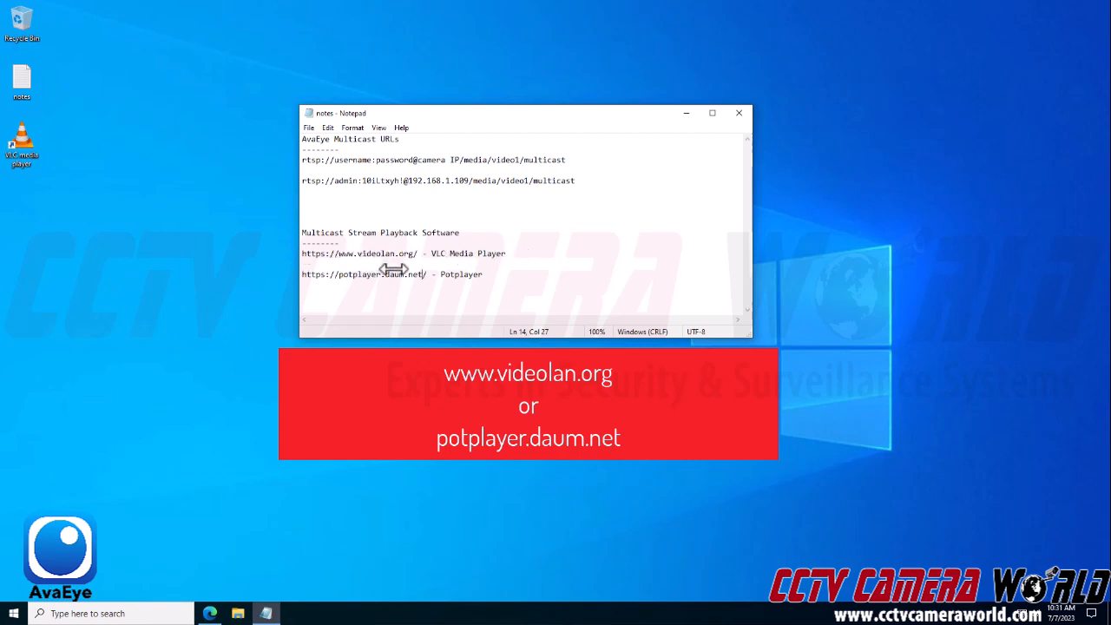
mouse_move(491, 274)
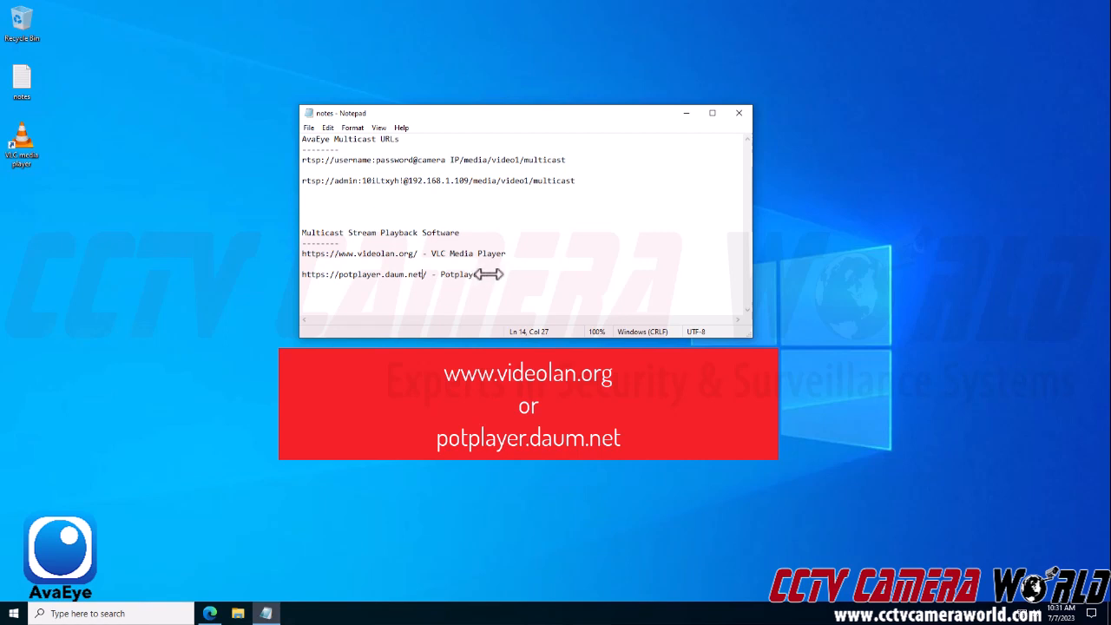
double_click(458, 274)
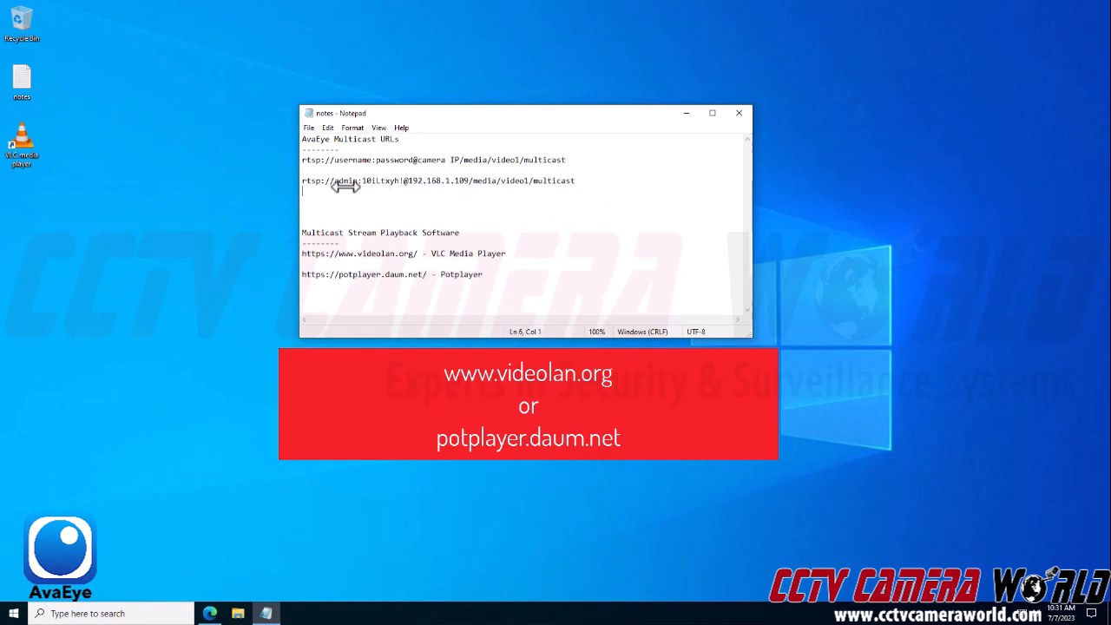
triple_click(437, 180)
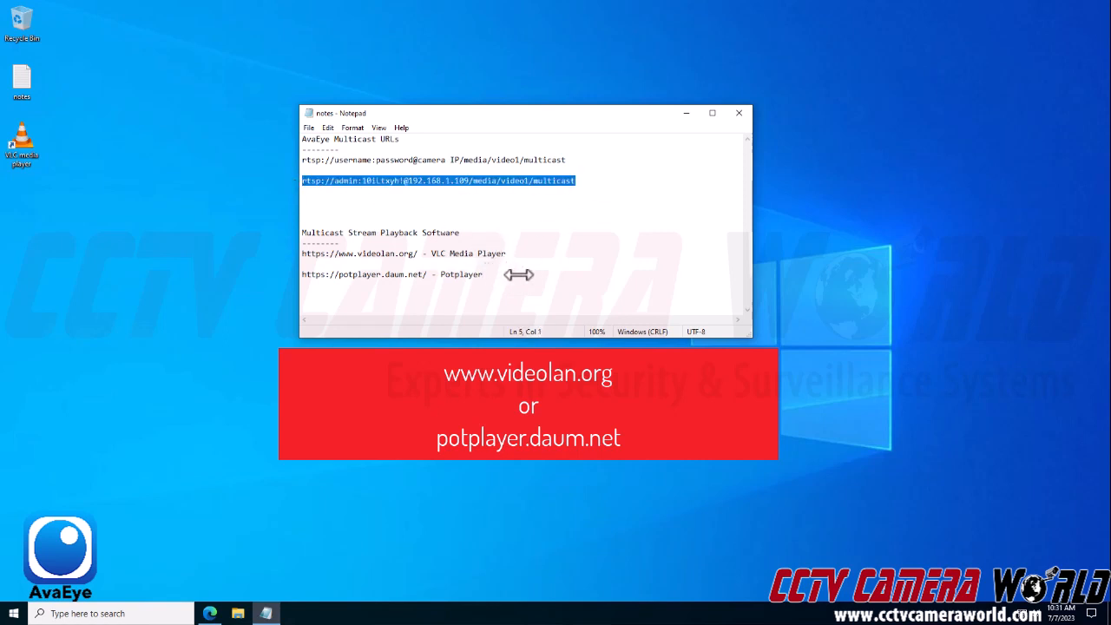
Edit the template multicast URL in the notes to match the camera.
left_click(504, 254)
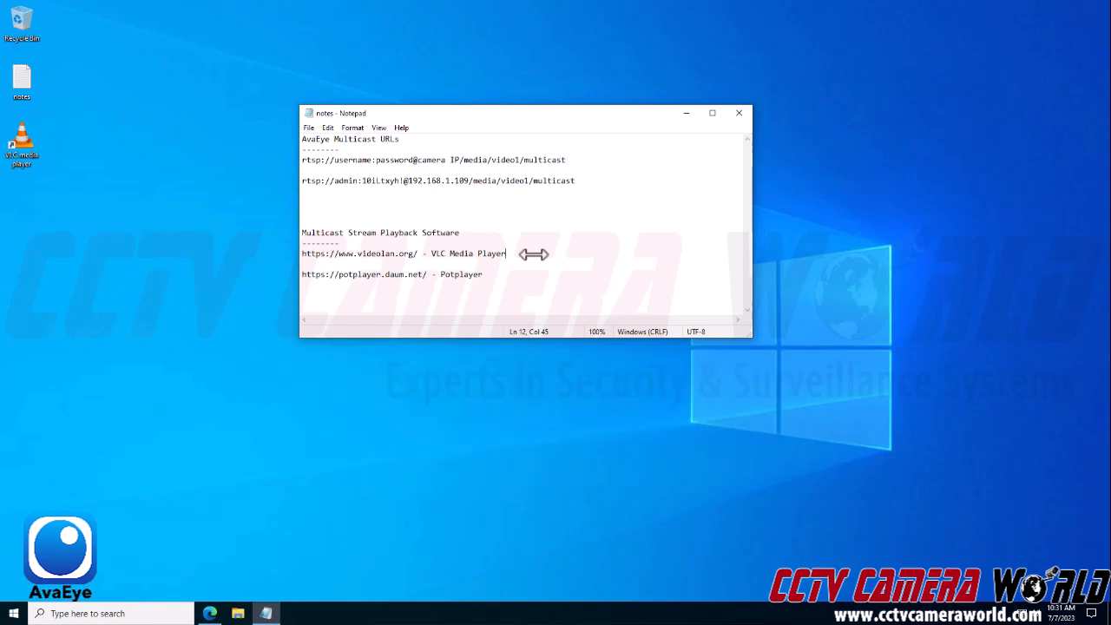
mouse_move(404, 140)
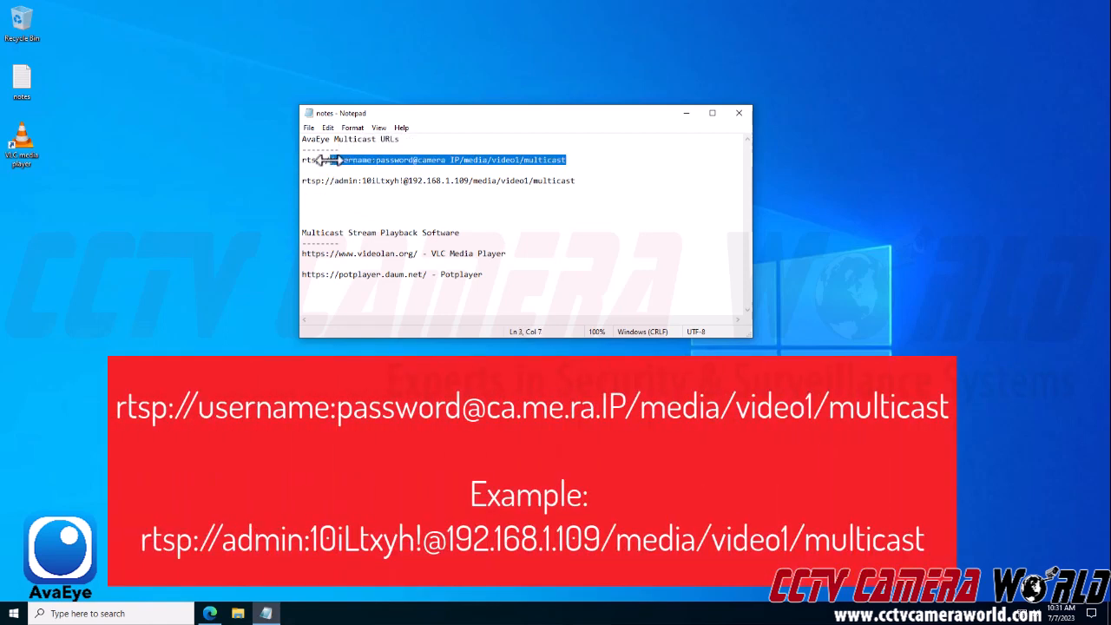
left_click(356, 160)
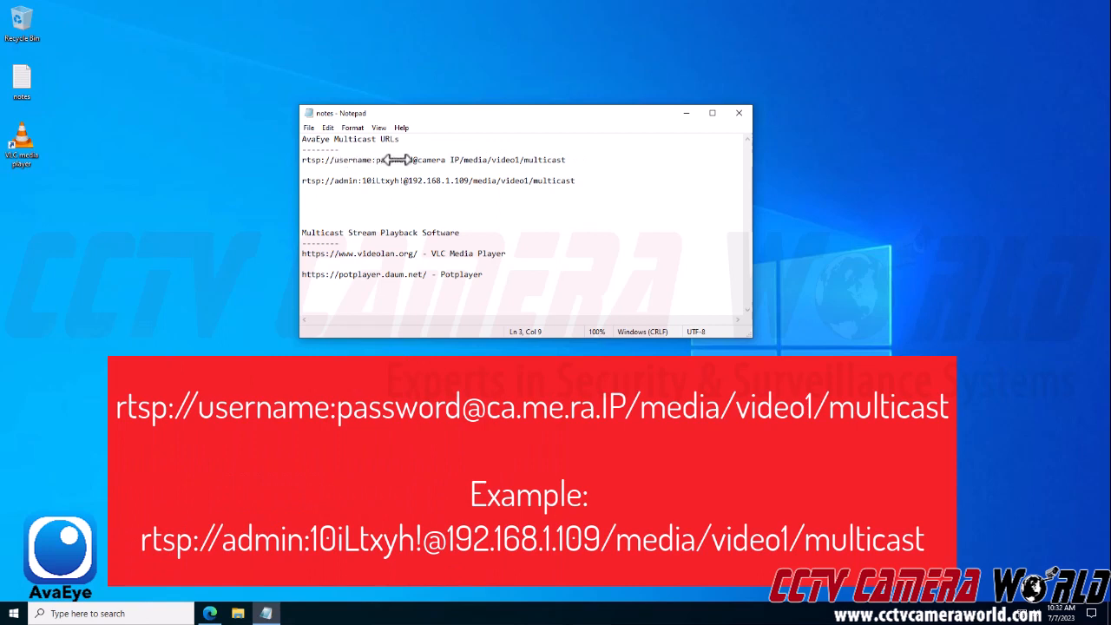
mouse_move(397, 183)
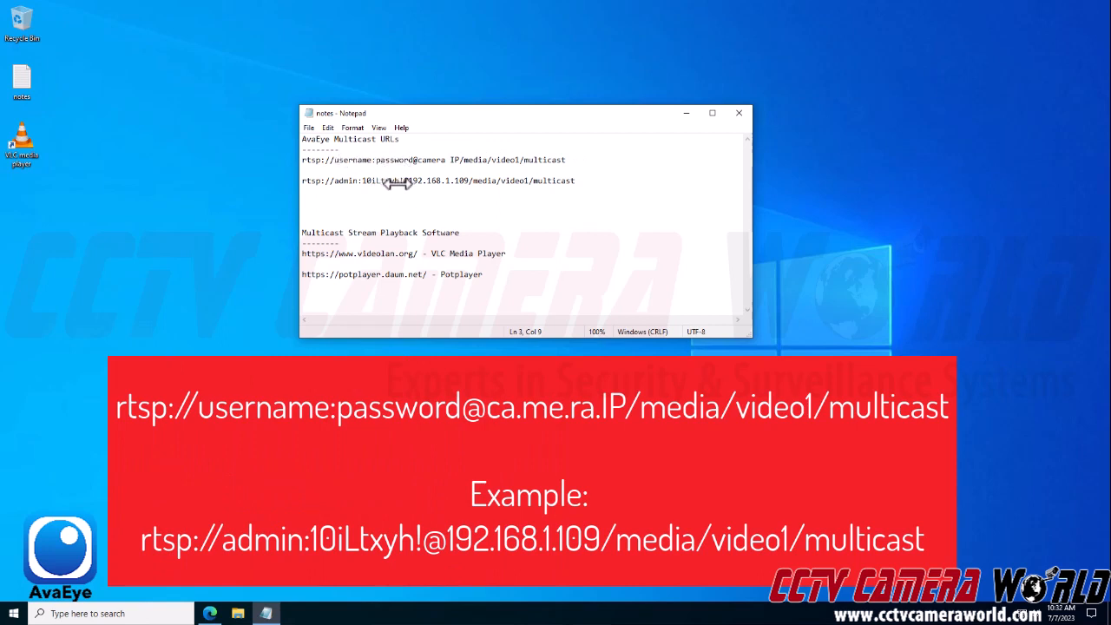
mouse_move(417, 159)
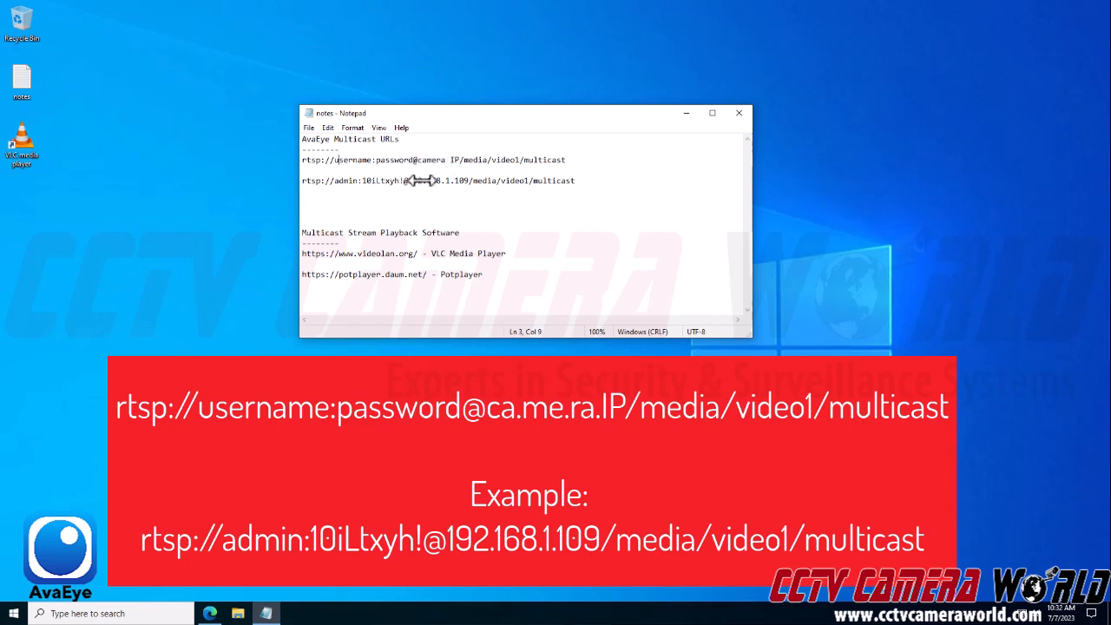
mouse_move(466, 179)
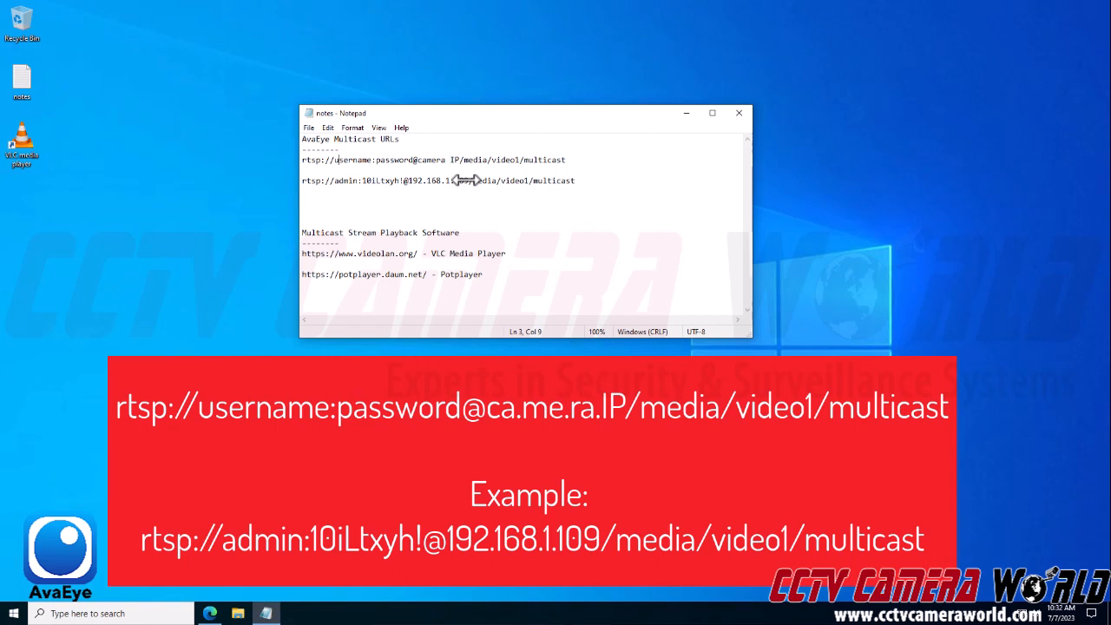
mouse_move(476, 181)
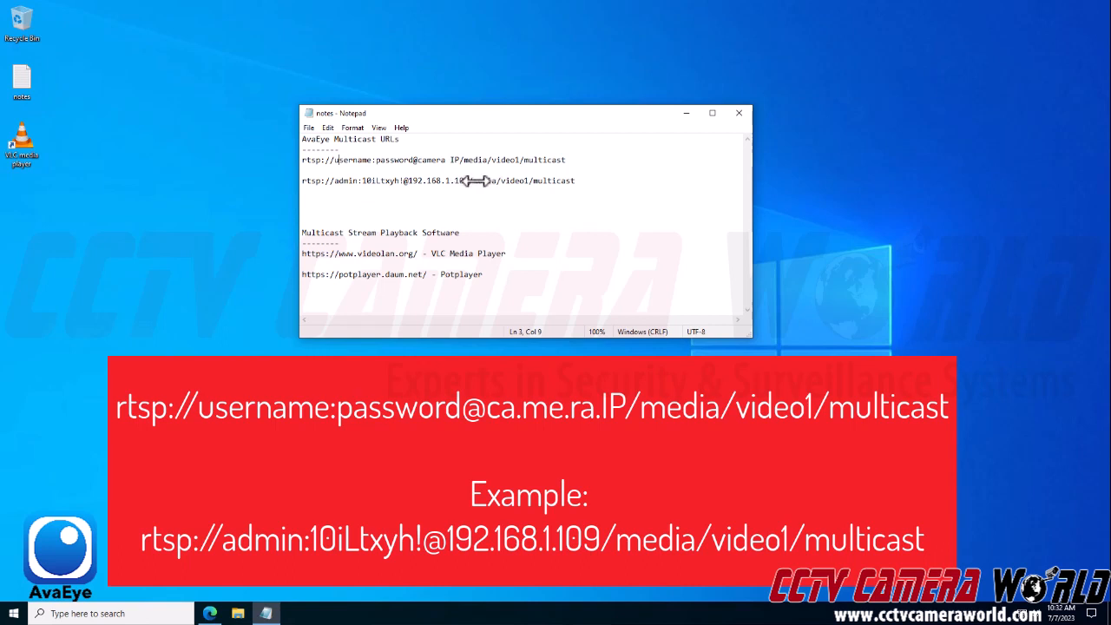
double_click(481, 181)
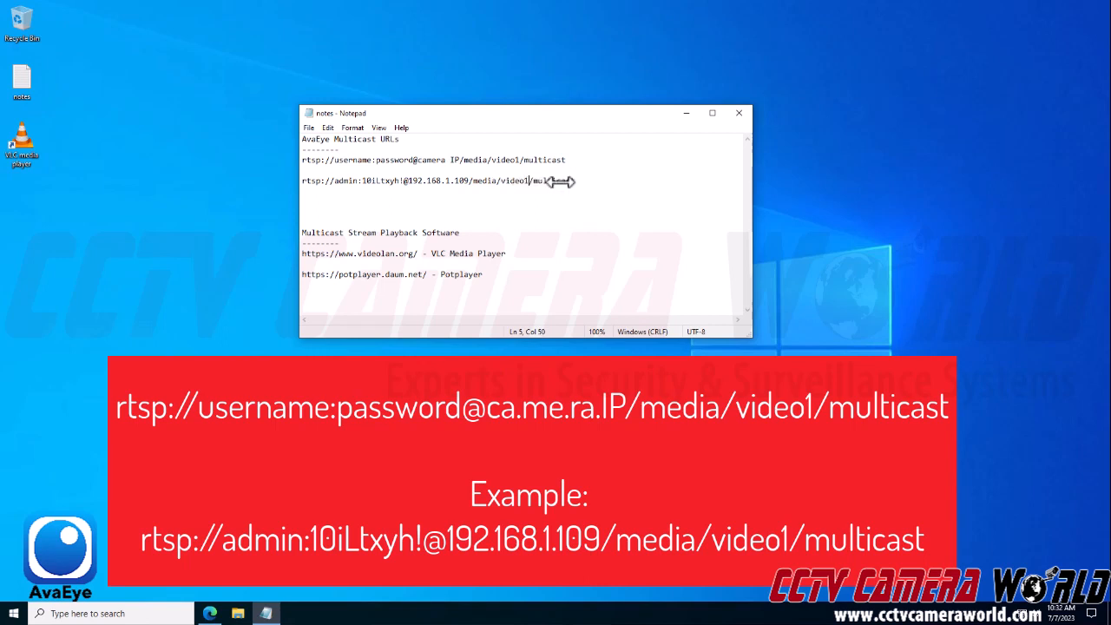
key("Backspace")
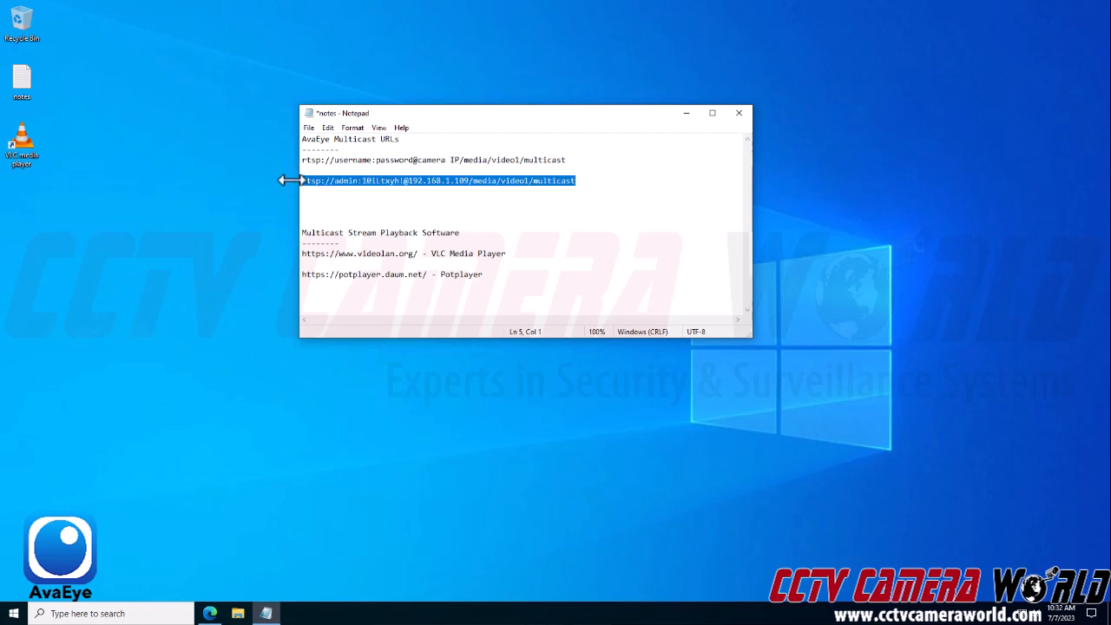
mouse_move(590, 219)
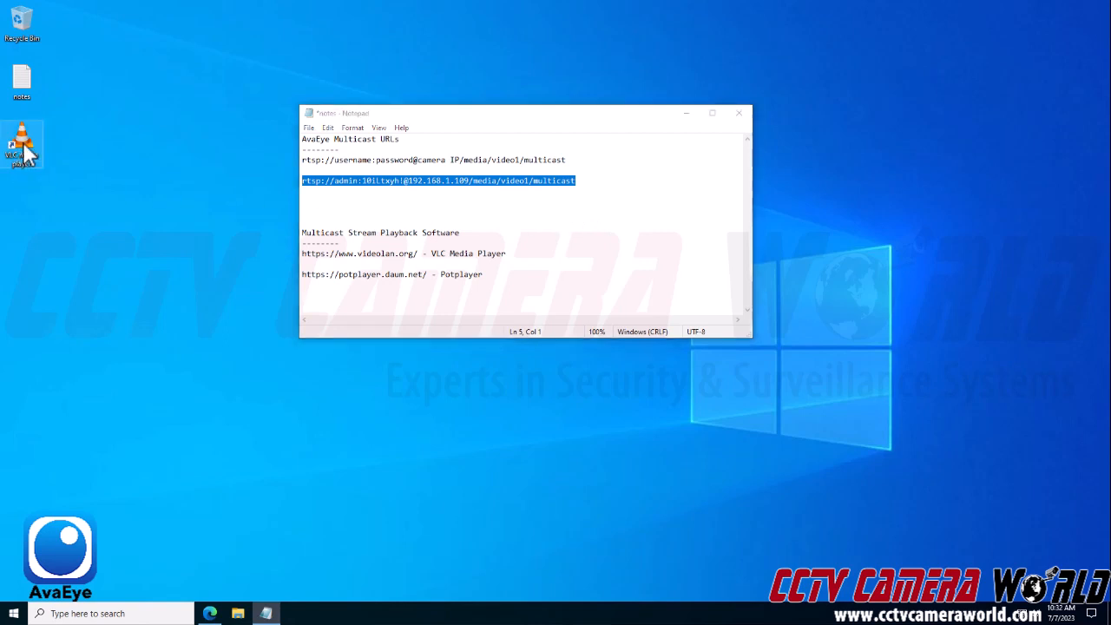
Launch VLC and copy the multicast URL from the notes.
double_click(21, 143)
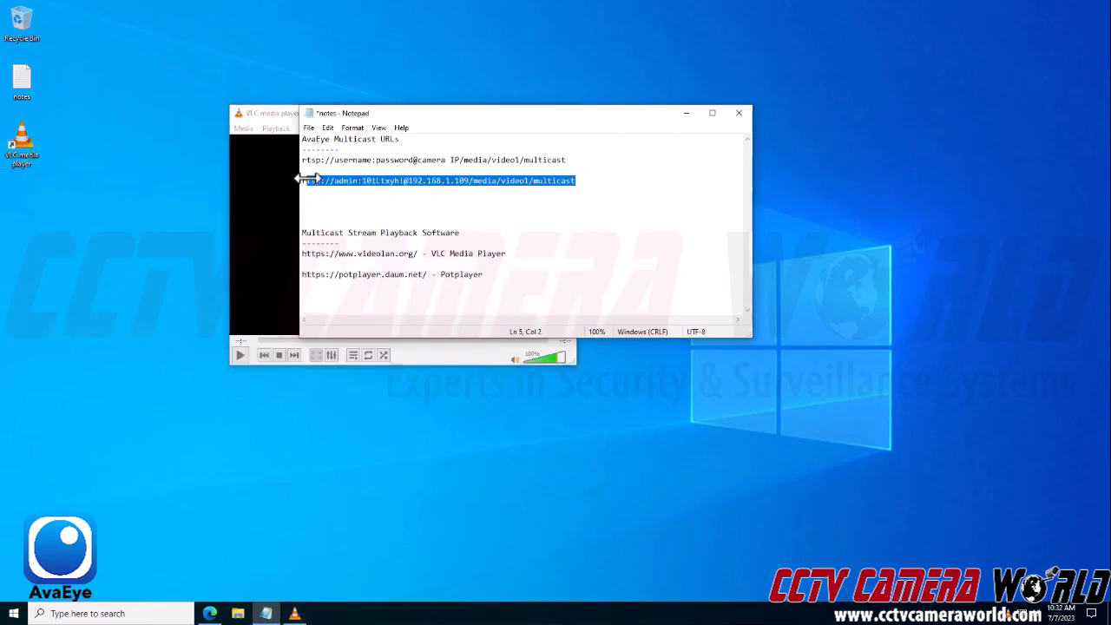
right_click(347, 181)
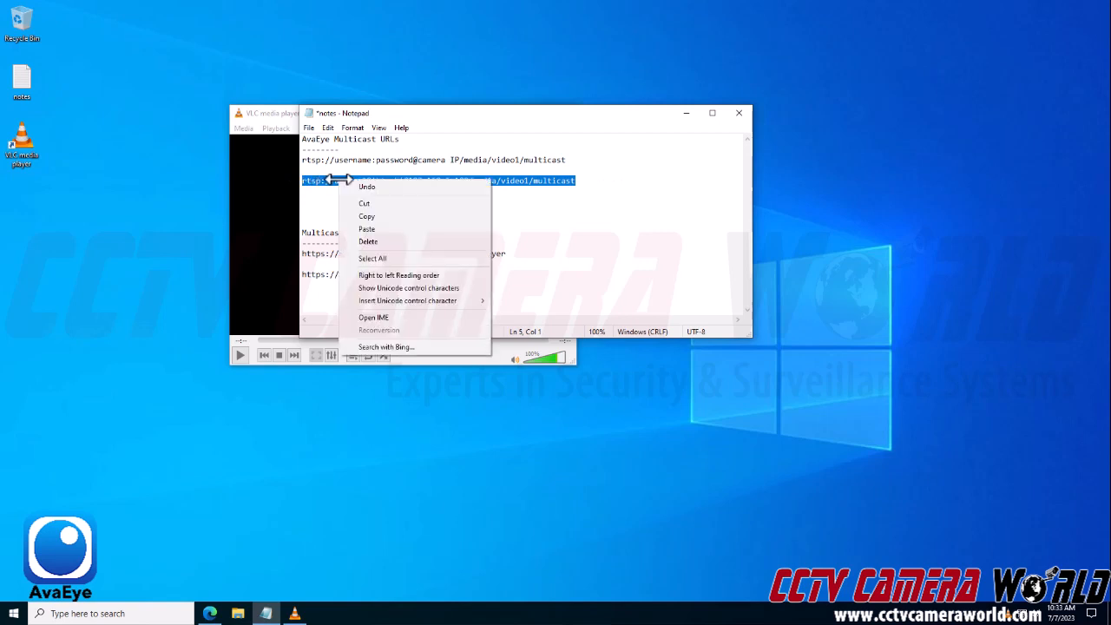
left_click(366, 216)
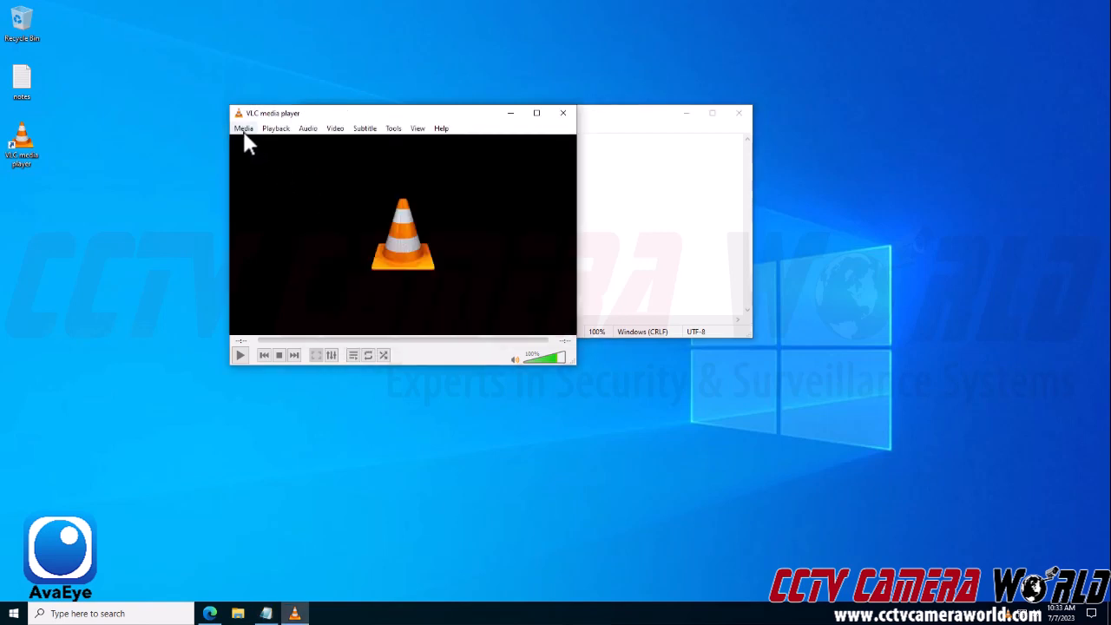
Play the copied multicast RTSP URL as a network stream in VLC.
left_click(243, 128)
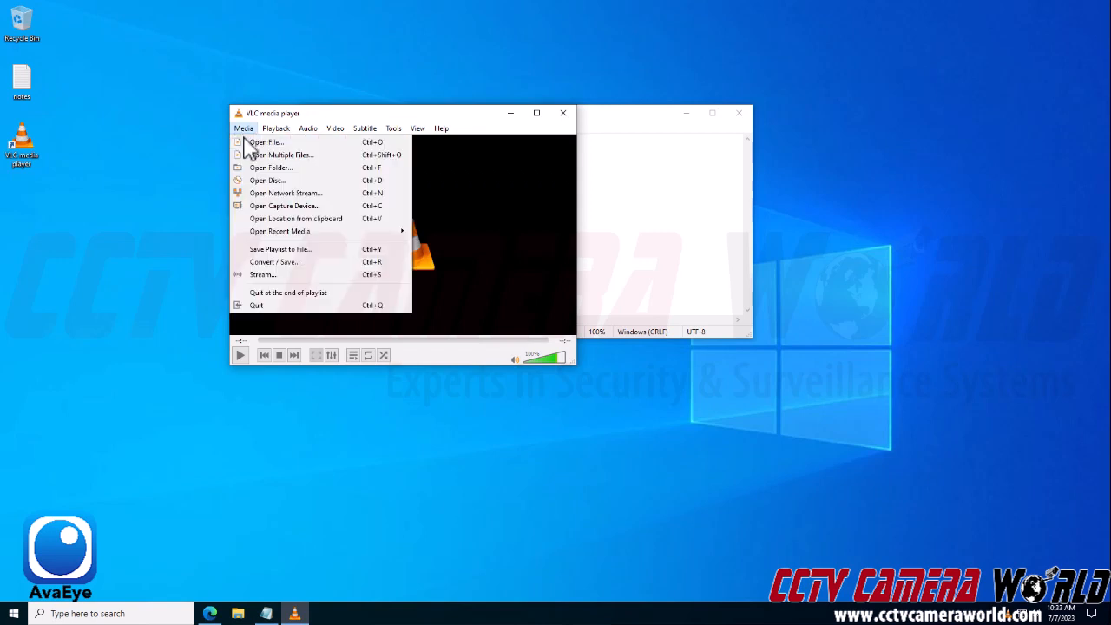
left_click(284, 192)
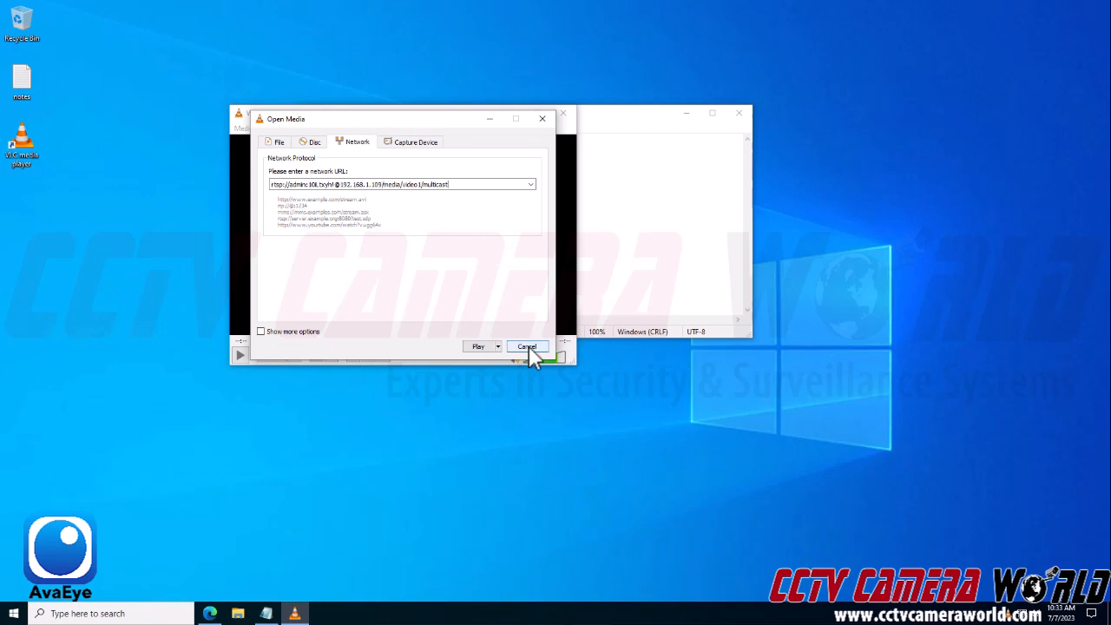
left_click(527, 346)
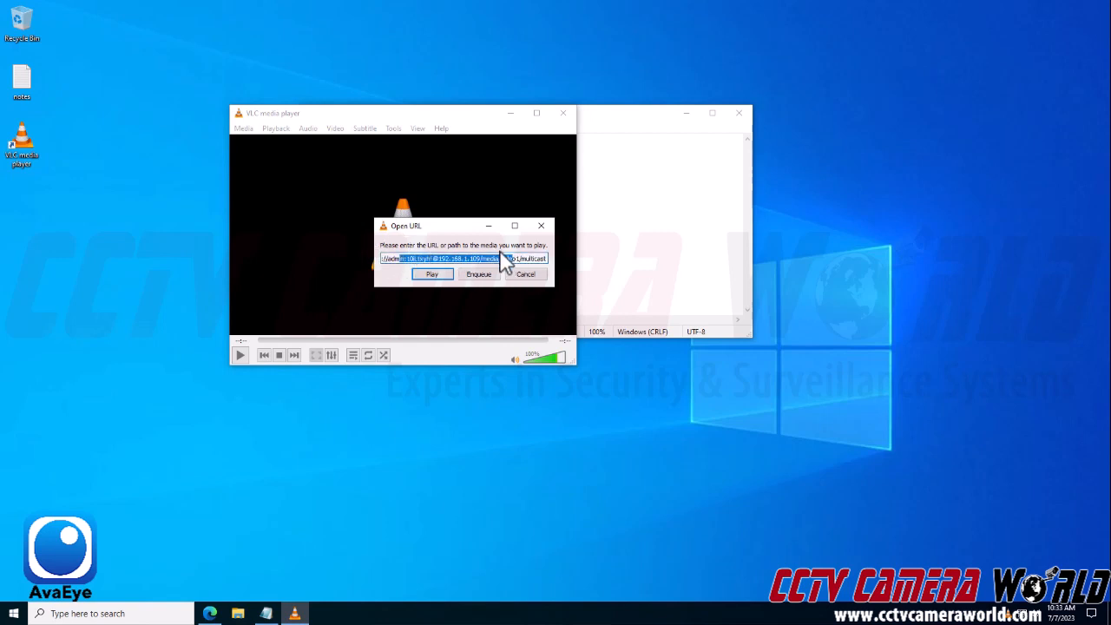
mouse_move(541, 225)
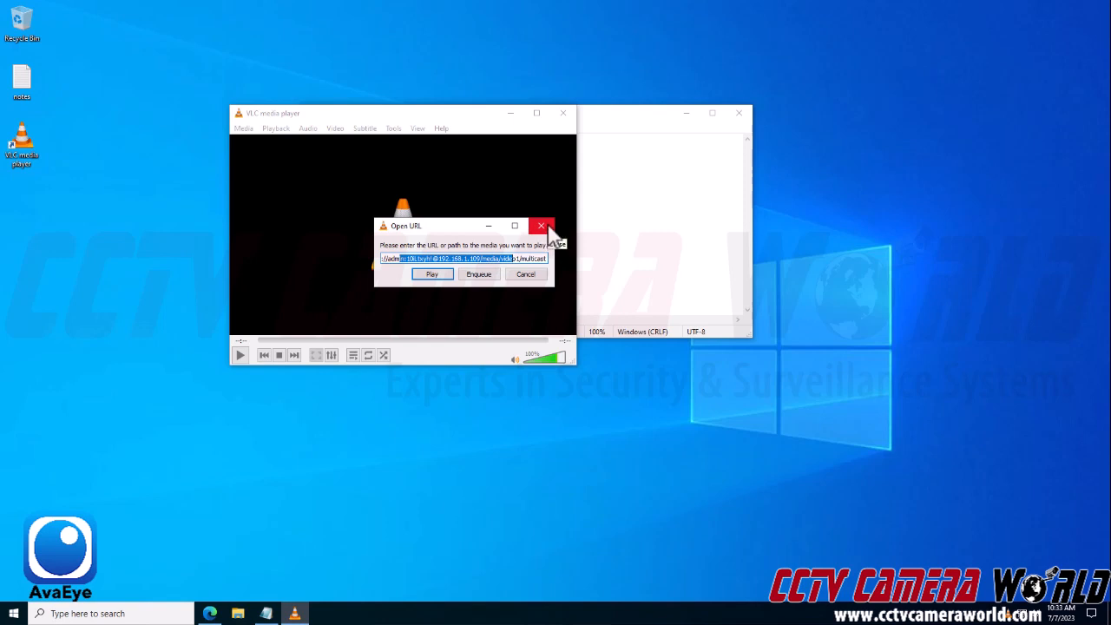
mouse_move(425, 287)
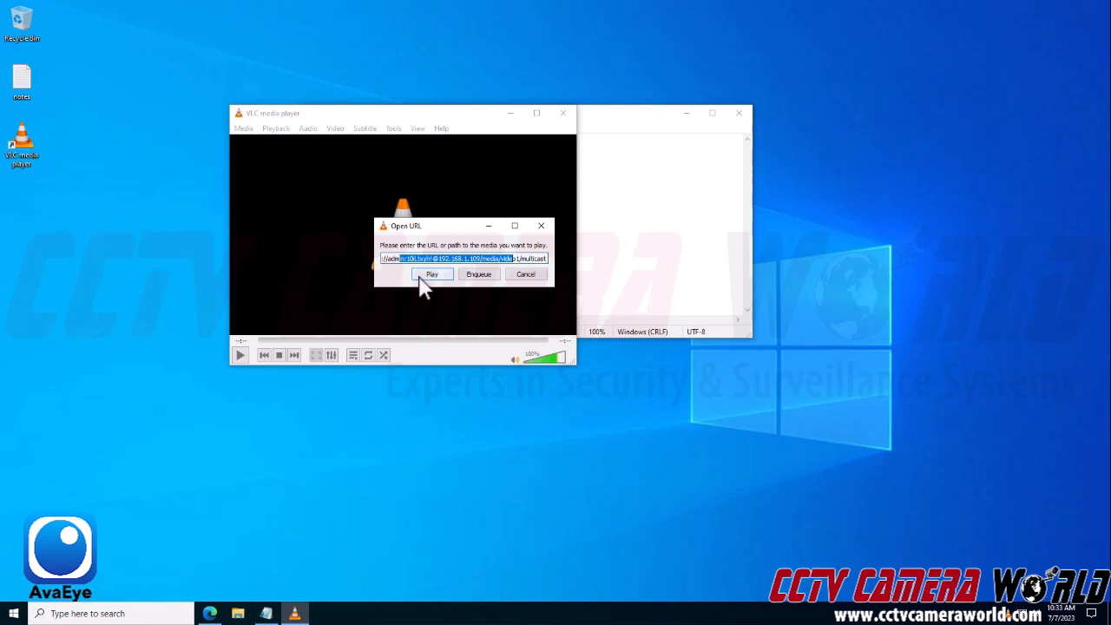
left_click(432, 274)
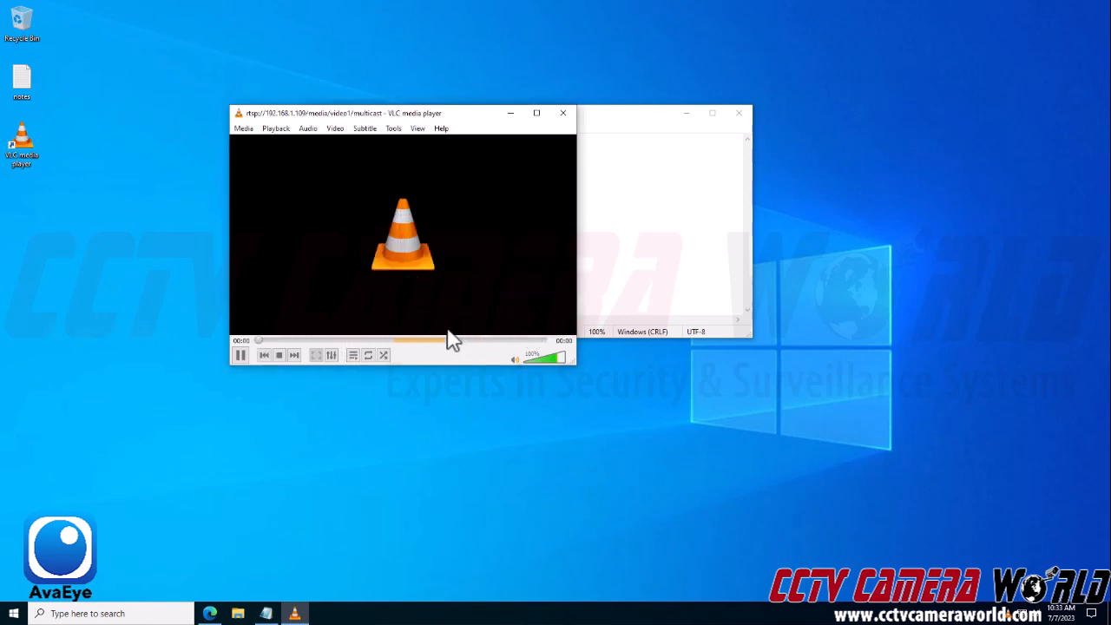
mouse_move(286, 357)
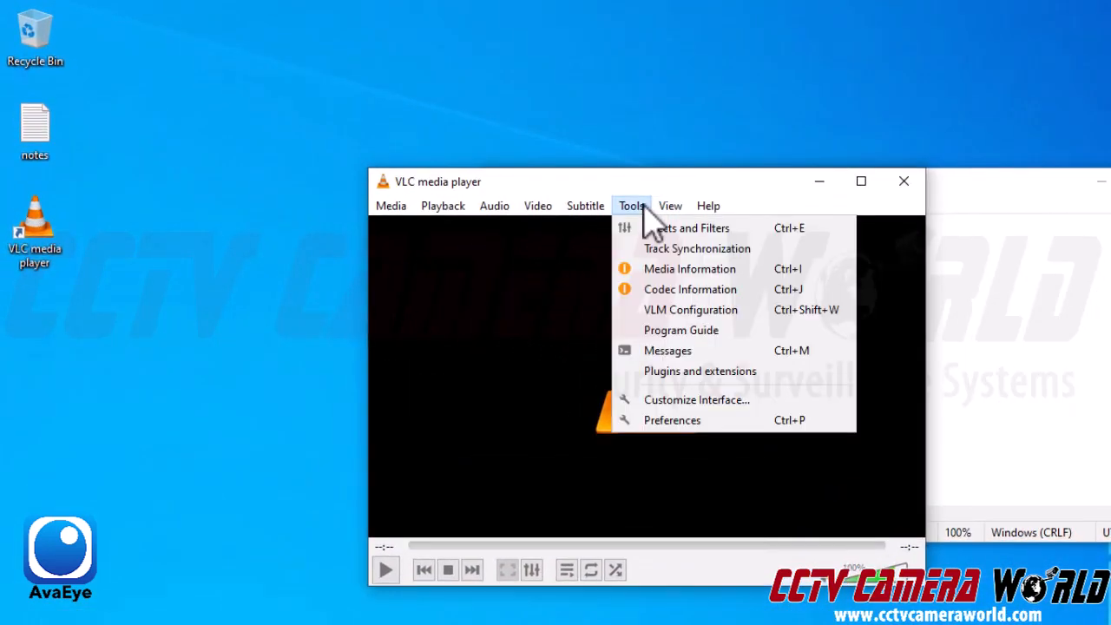
mouse_move(664, 420)
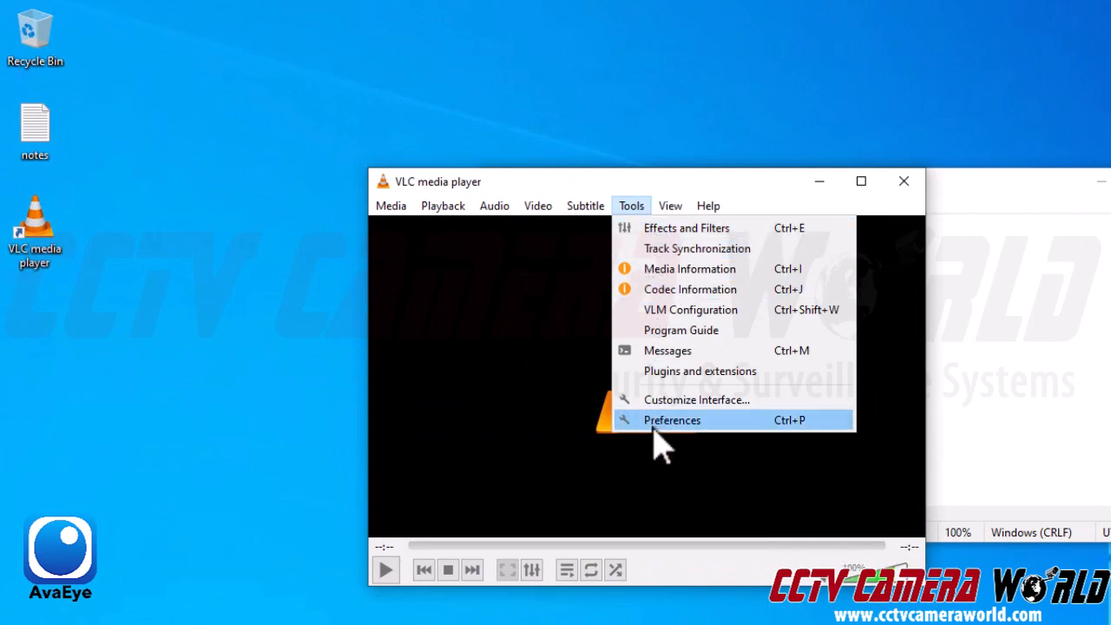
In VLC preferences under Input / Codecs, set Live555 transport to RTP over RTSP (TCP) and save.
left_click(671, 419)
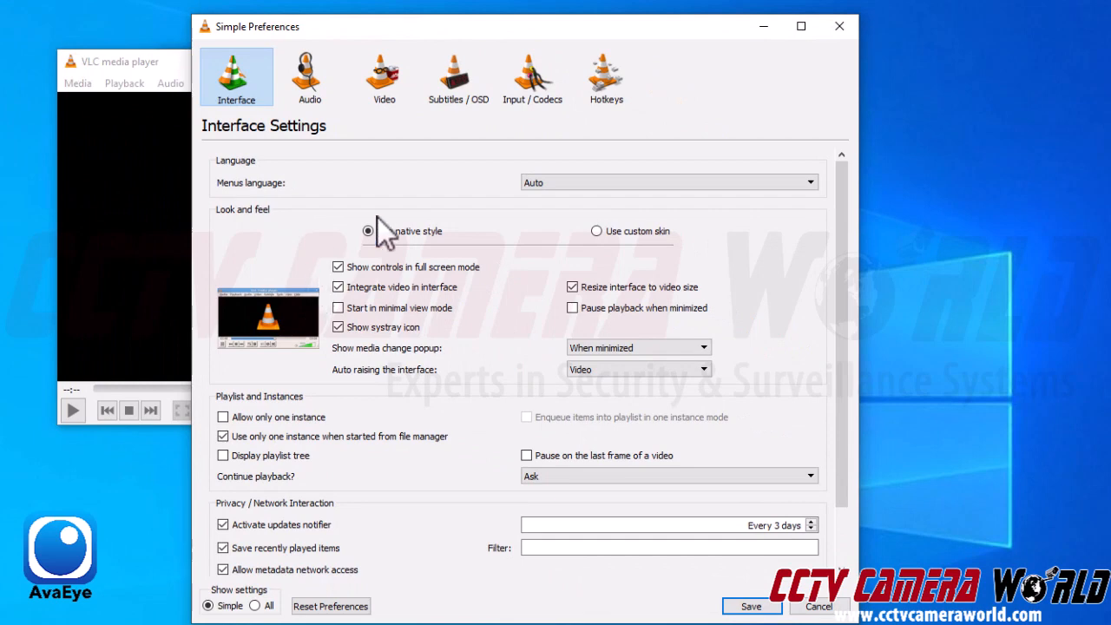
mouse_move(532, 76)
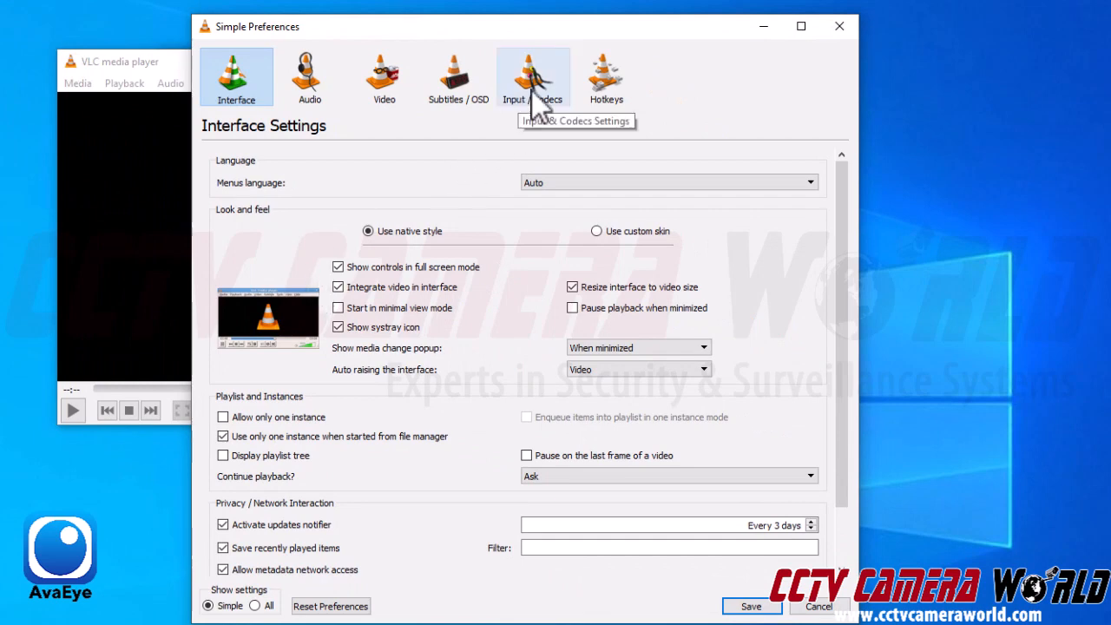
left_click(533, 78)
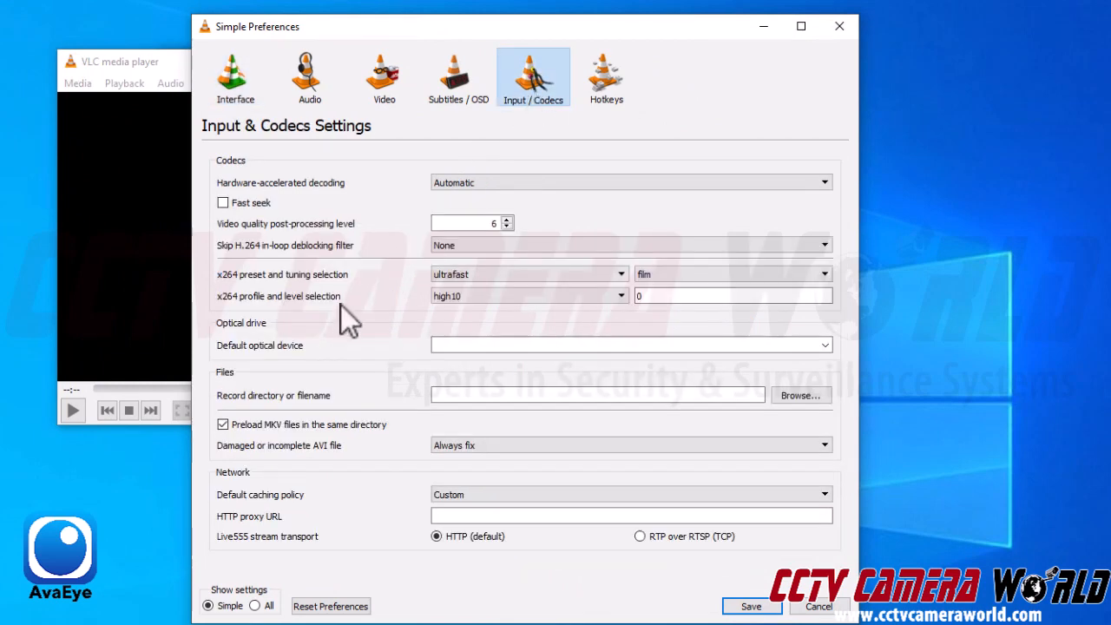
mouse_move(247, 555)
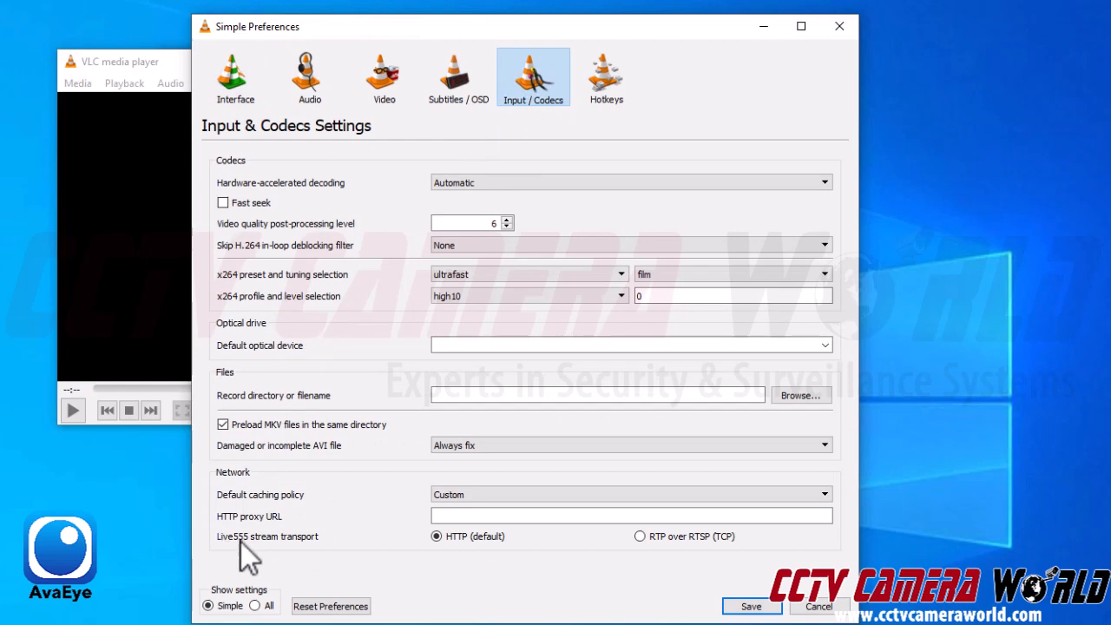
mouse_move(501, 562)
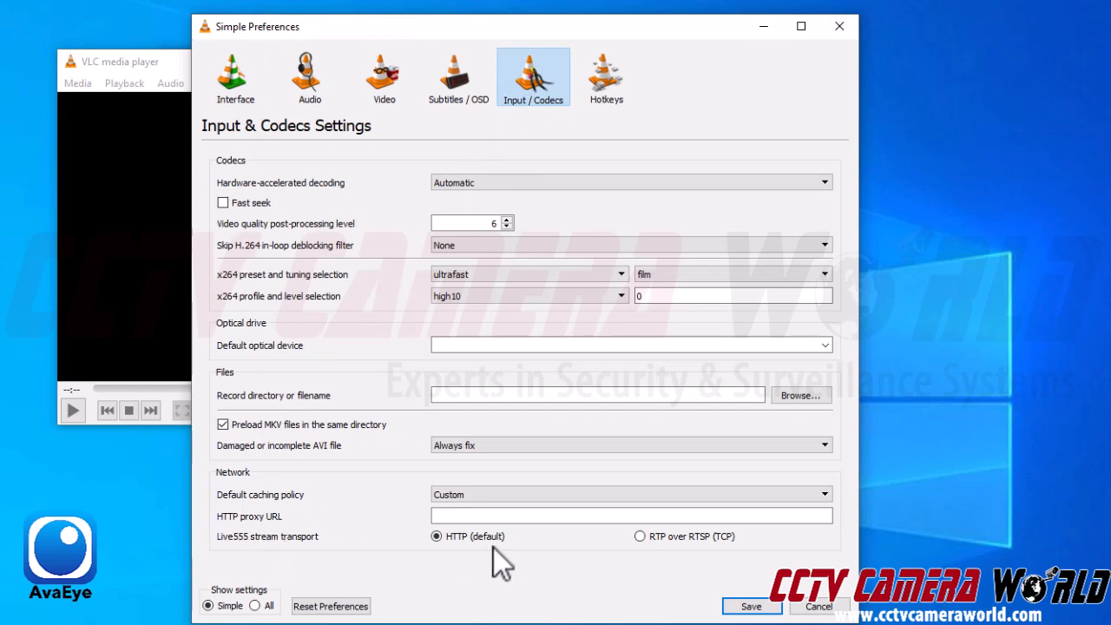
mouse_move(468, 560)
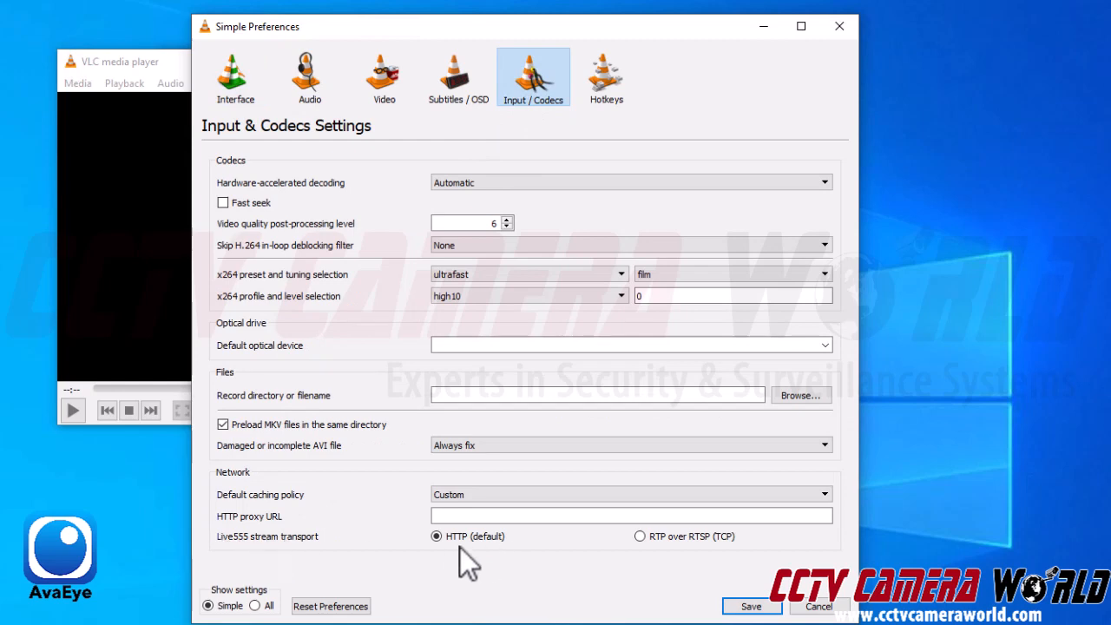
mouse_move(650, 560)
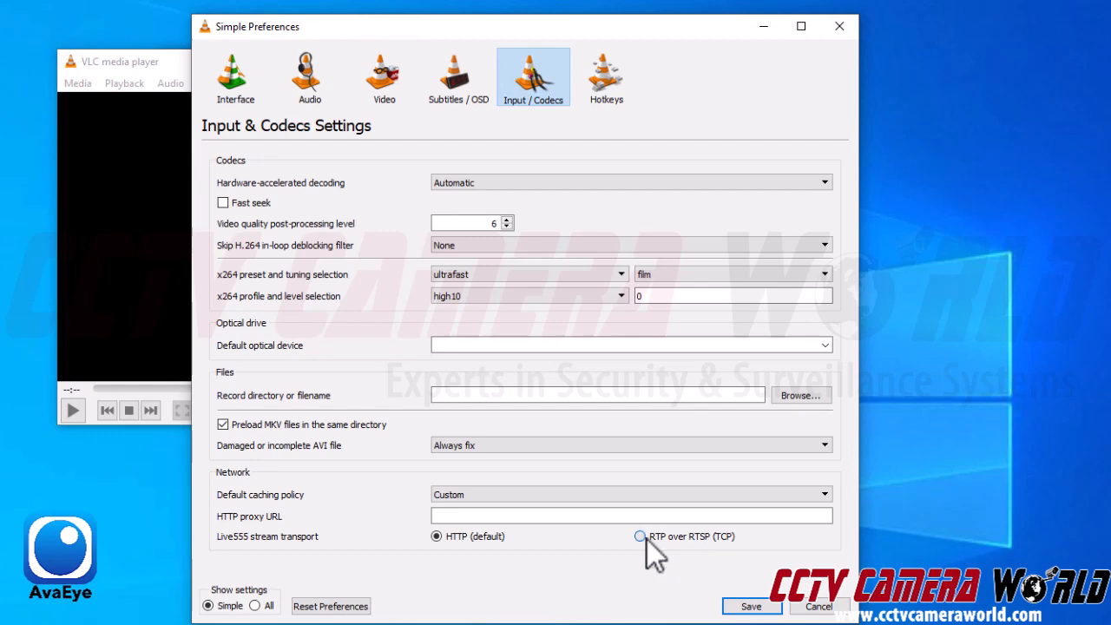
left_click(640, 535)
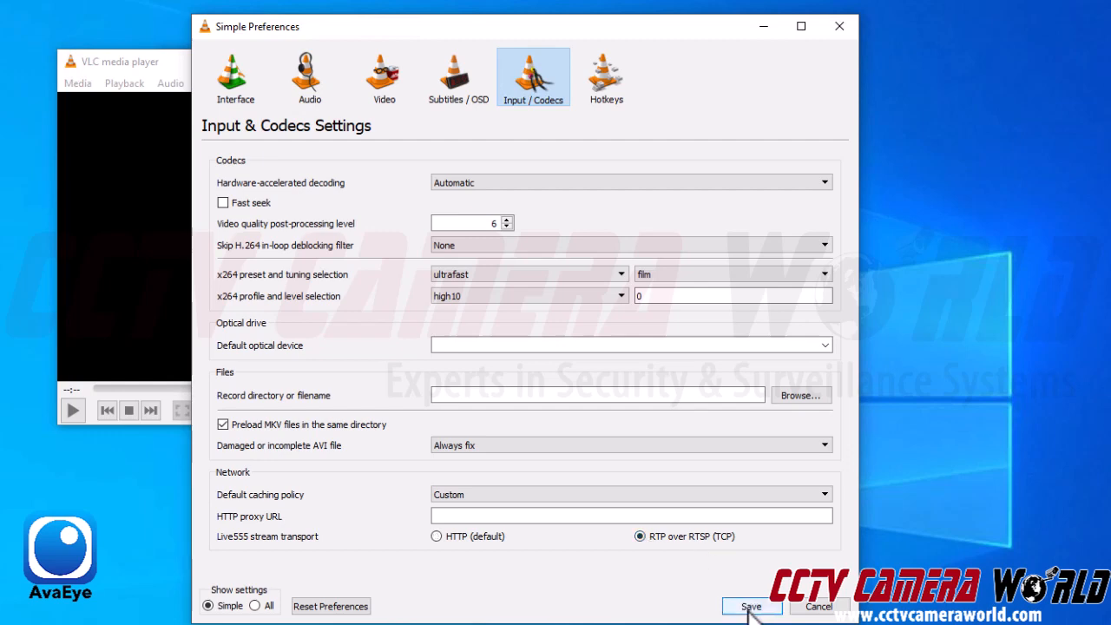
left_click(750, 606)
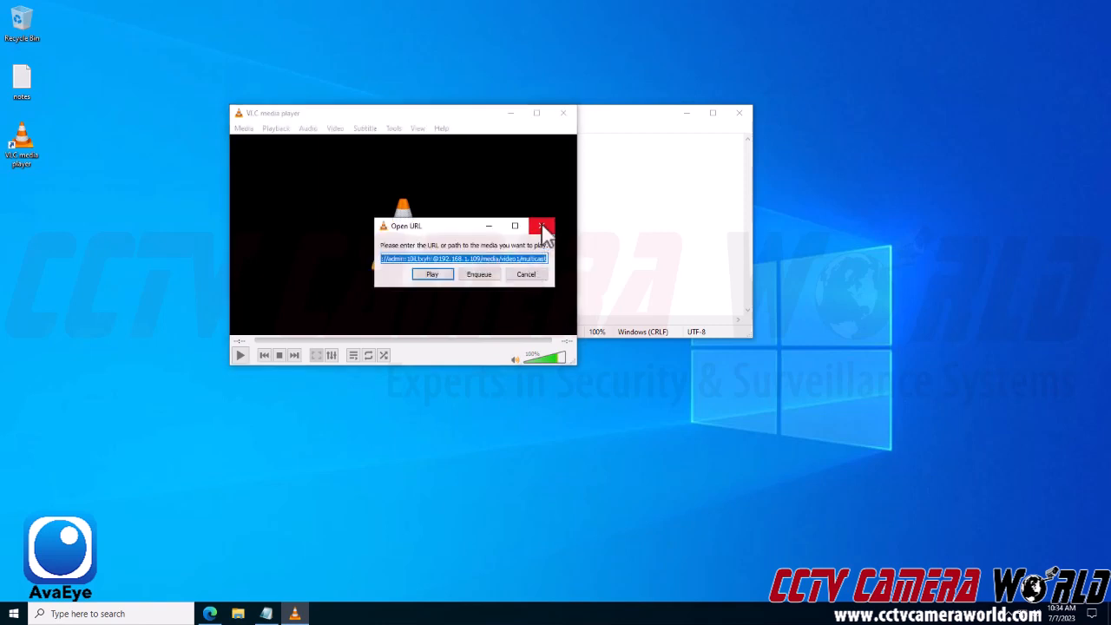
Reopen the 192.168.1.109 multicast RTSP URL as a network stream and play it.
left_click(244, 128)
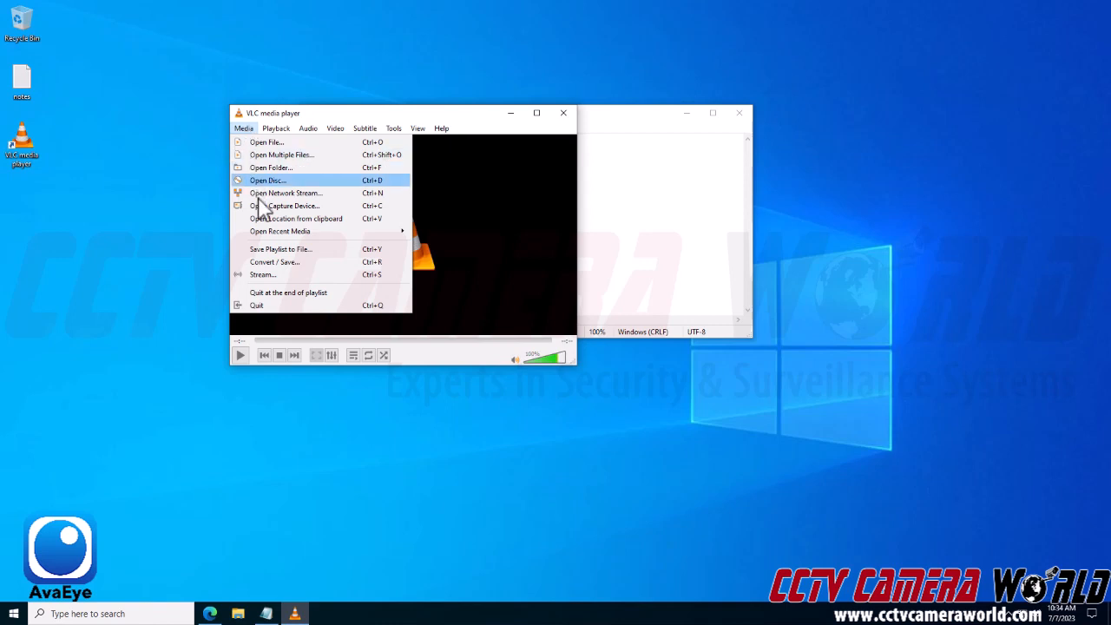
left_click(285, 192)
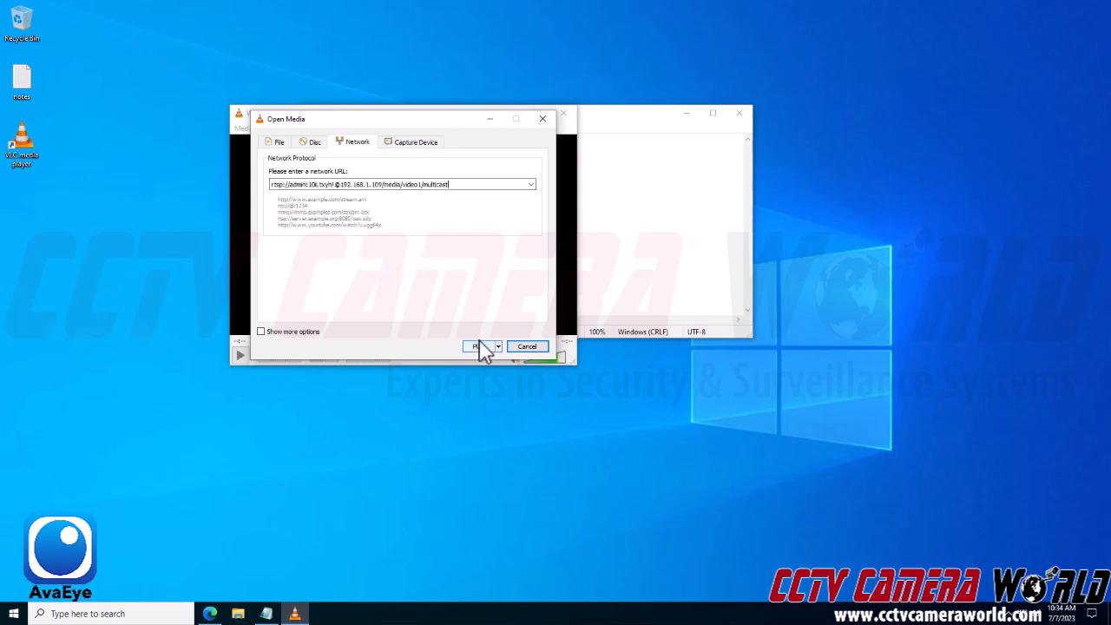
left_click(476, 346)
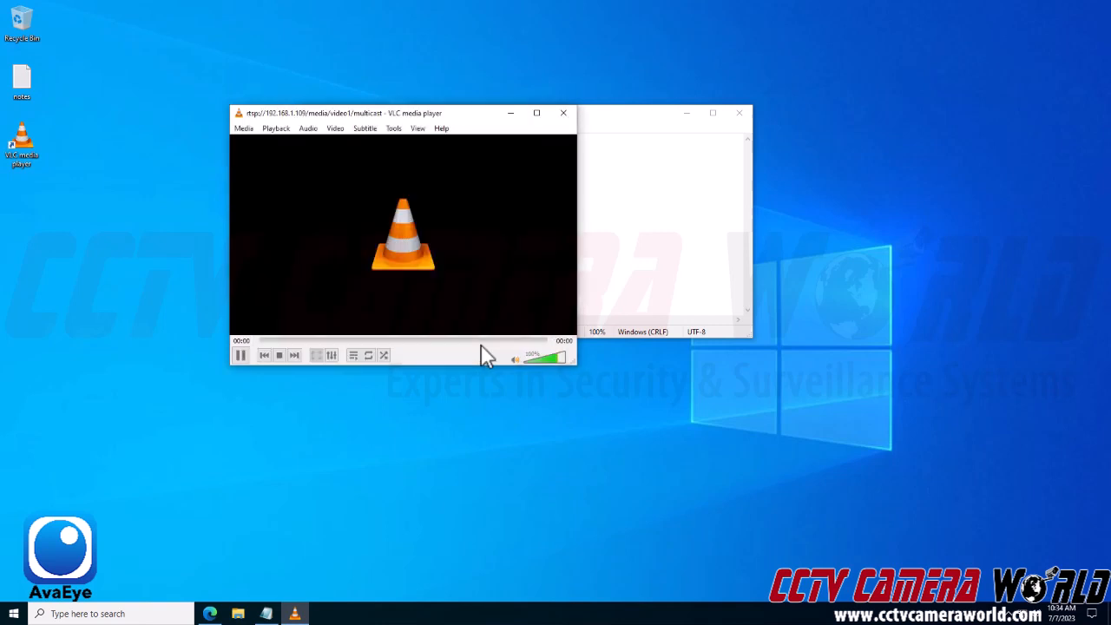
mouse_move(551, 237)
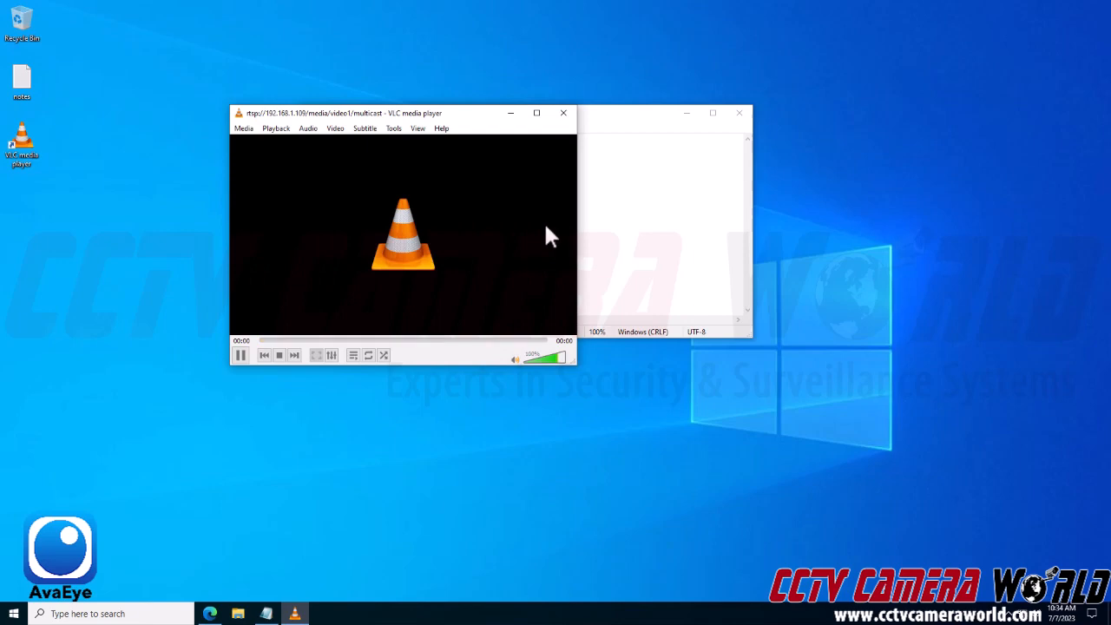